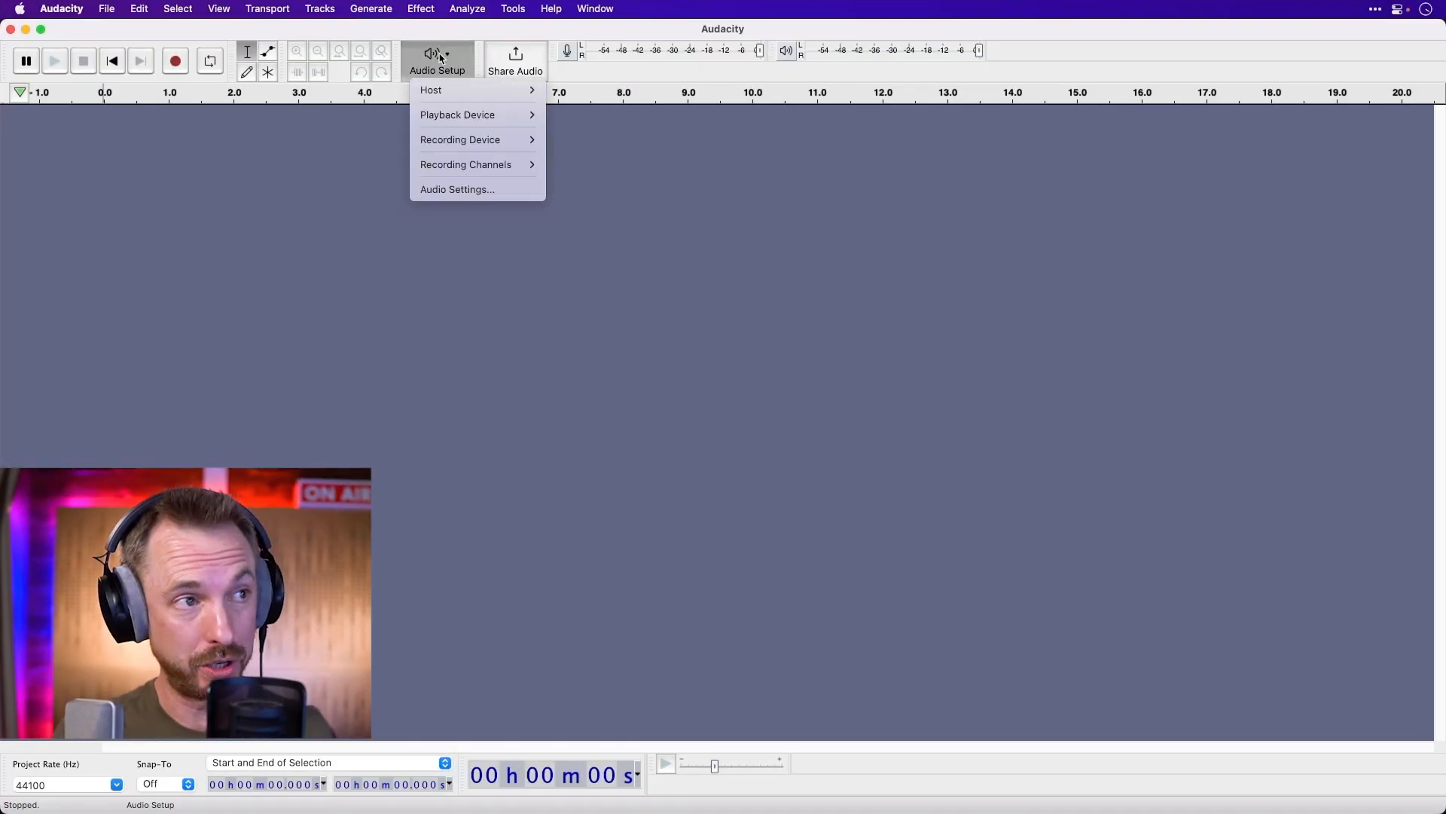
# Step: Choose the FOX microphone interface as Audacity's recording device
pyautogui.click(459, 138)
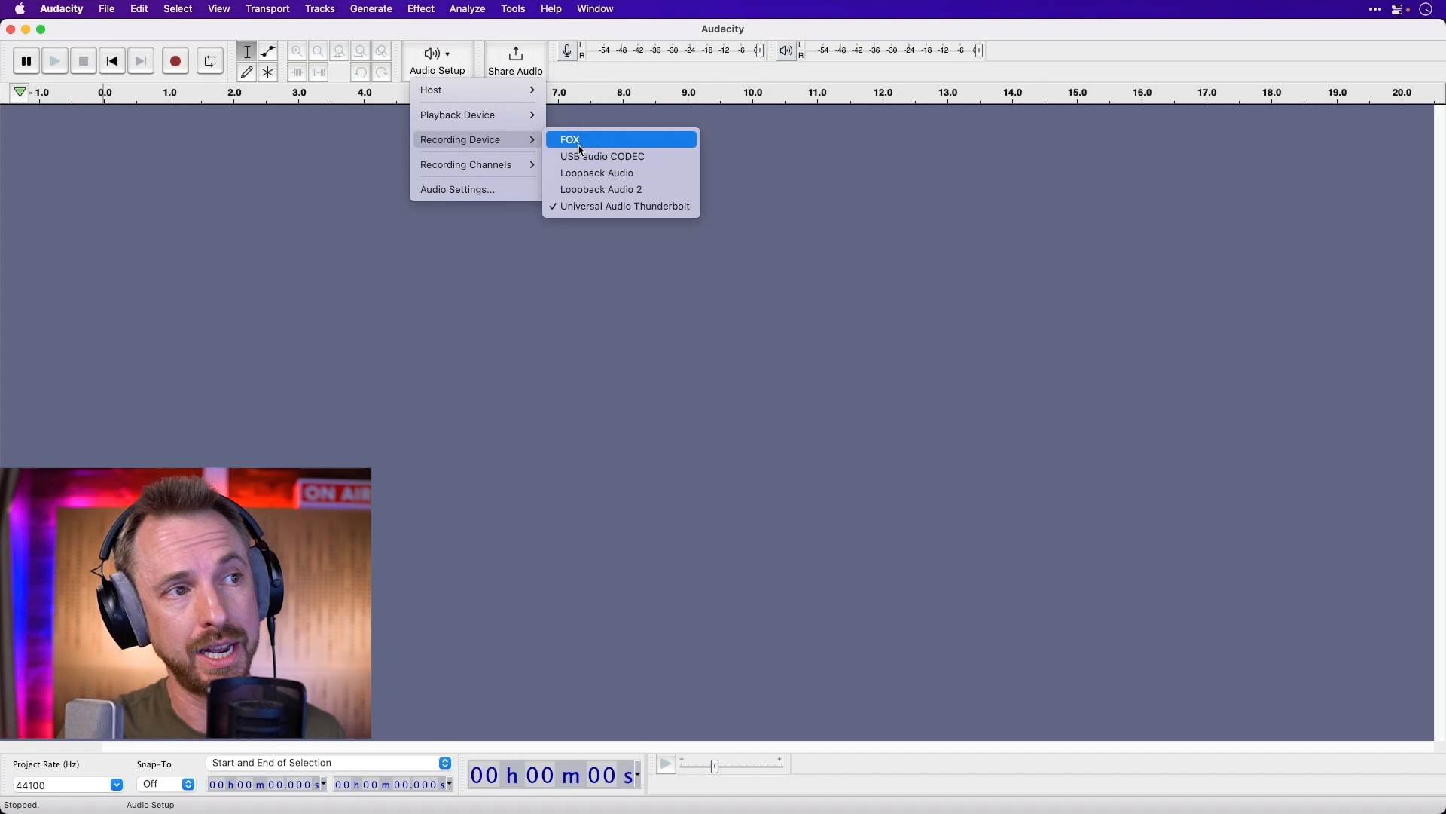
pyautogui.click(569, 138)
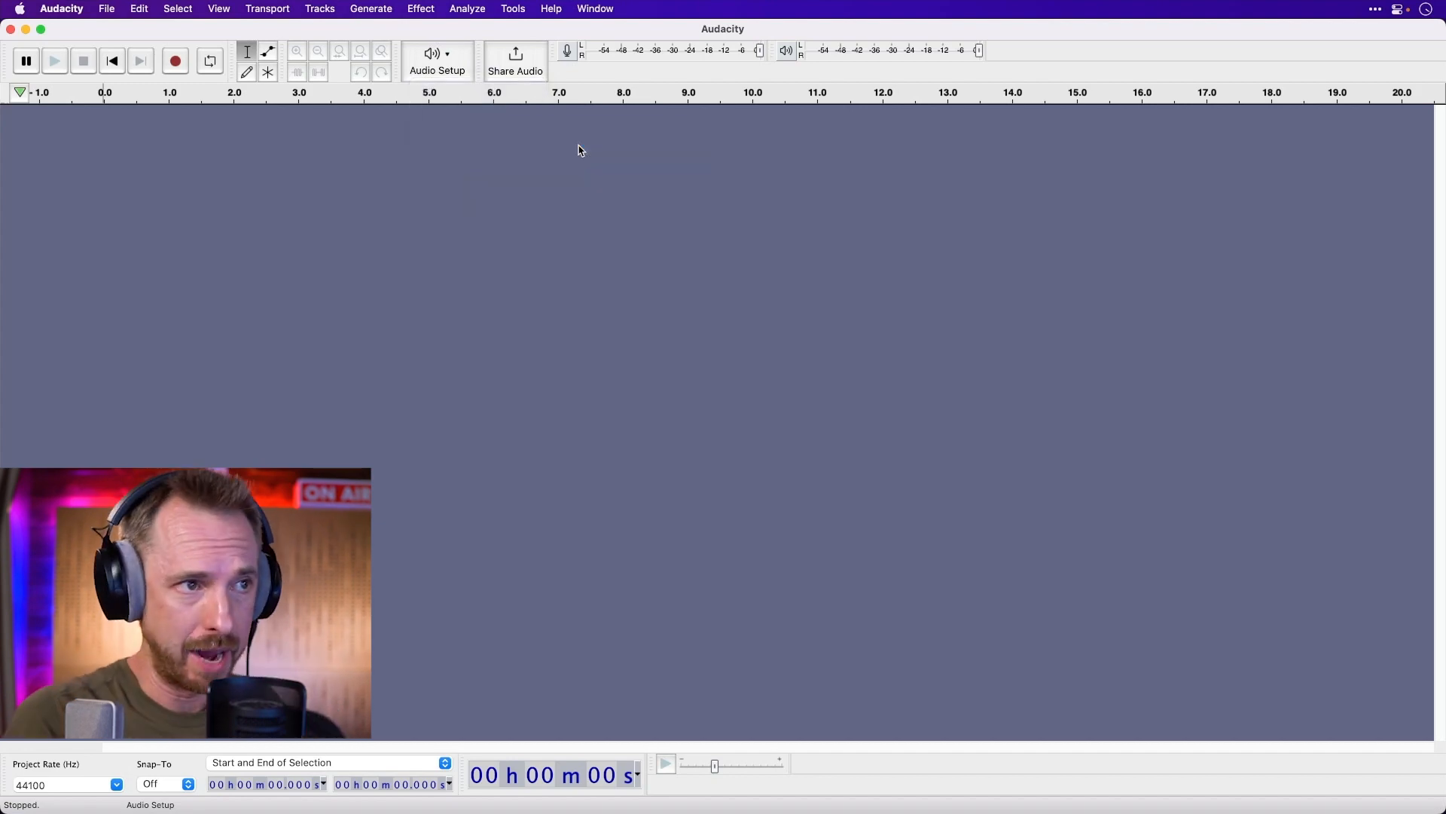
pyautogui.moveTo(253, 84)
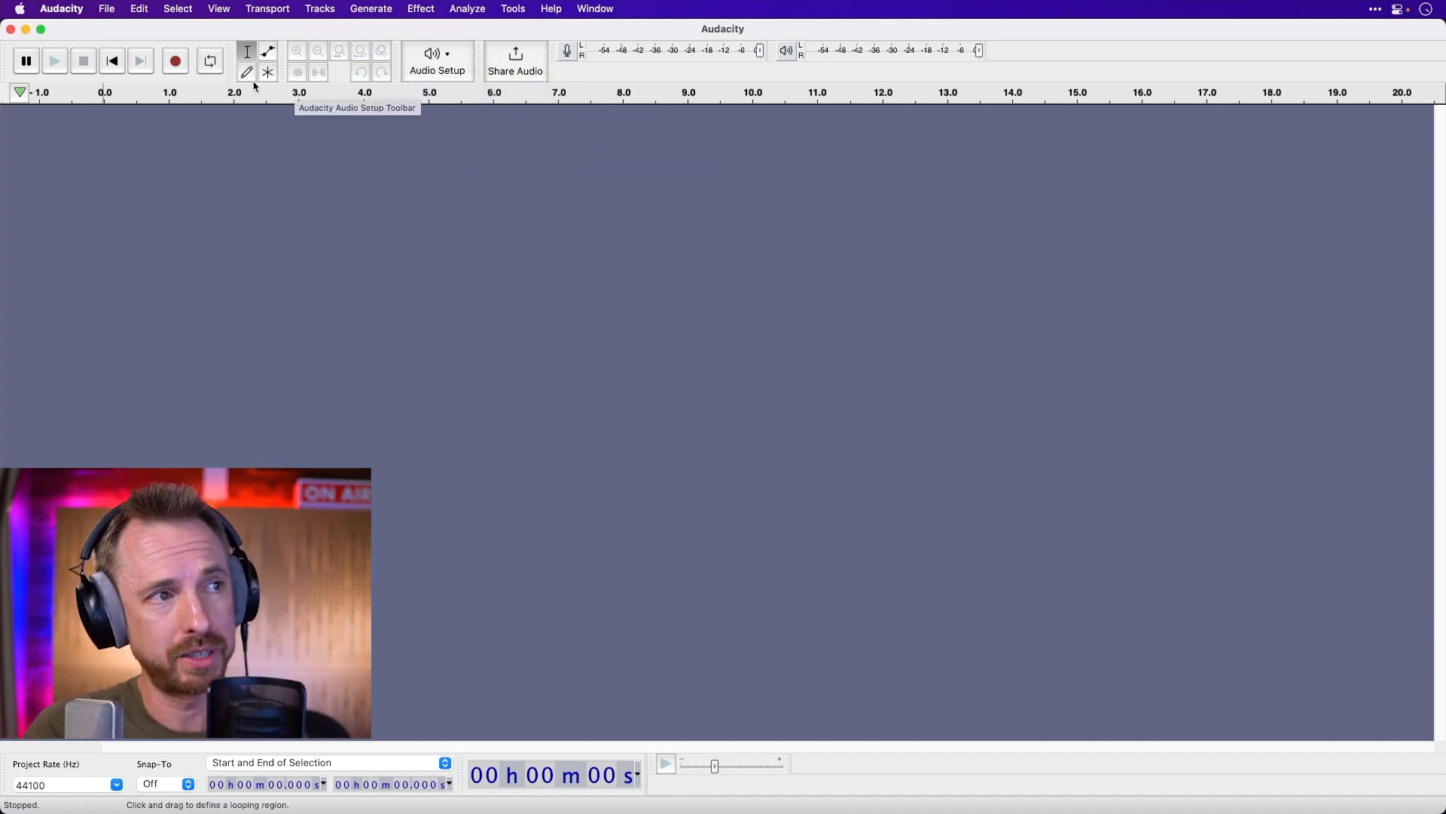
pyautogui.moveTo(174, 61)
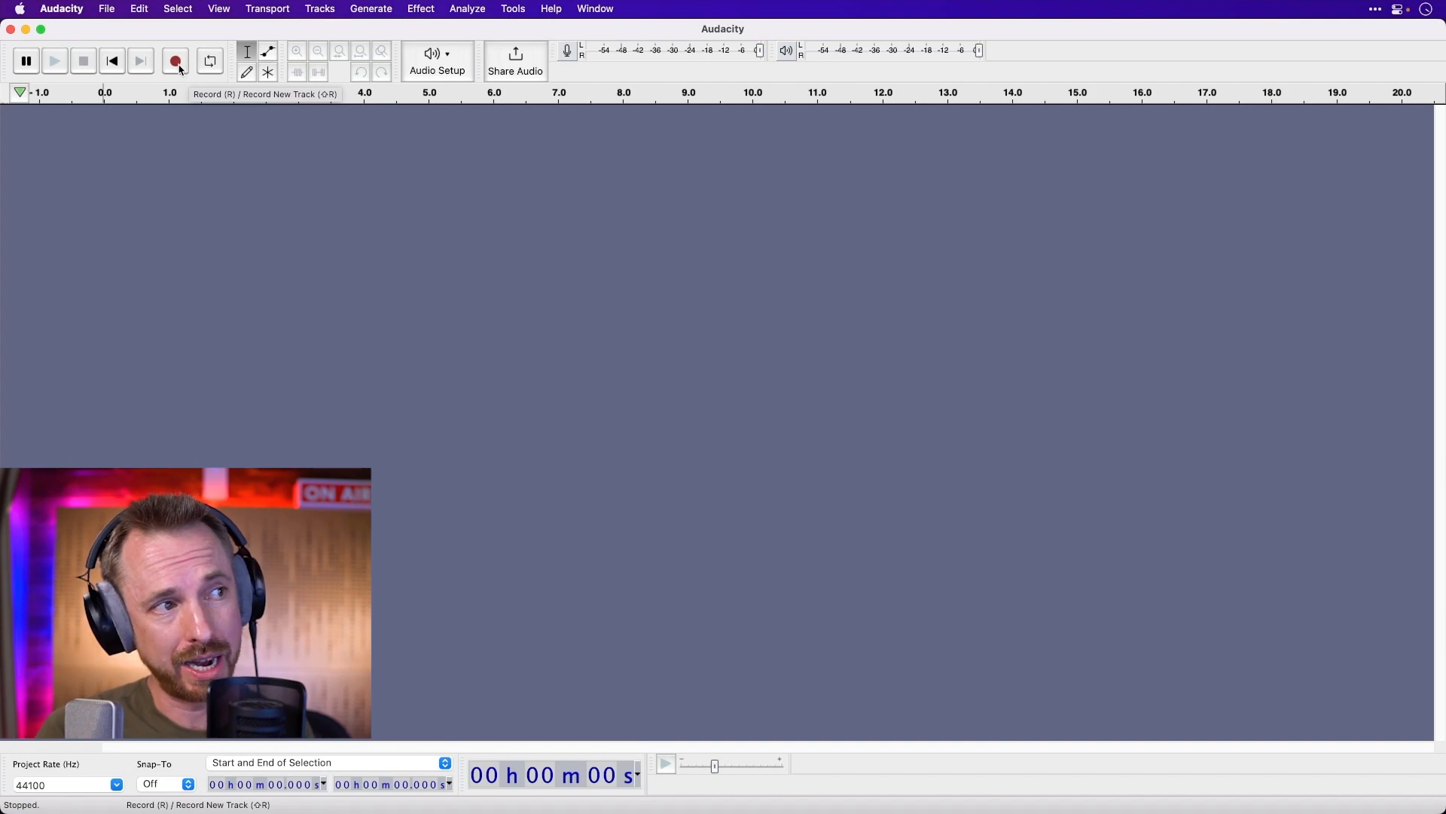
# Step: Record about nine seconds of voice into a new mono track, then stop
pyautogui.click(175, 60)
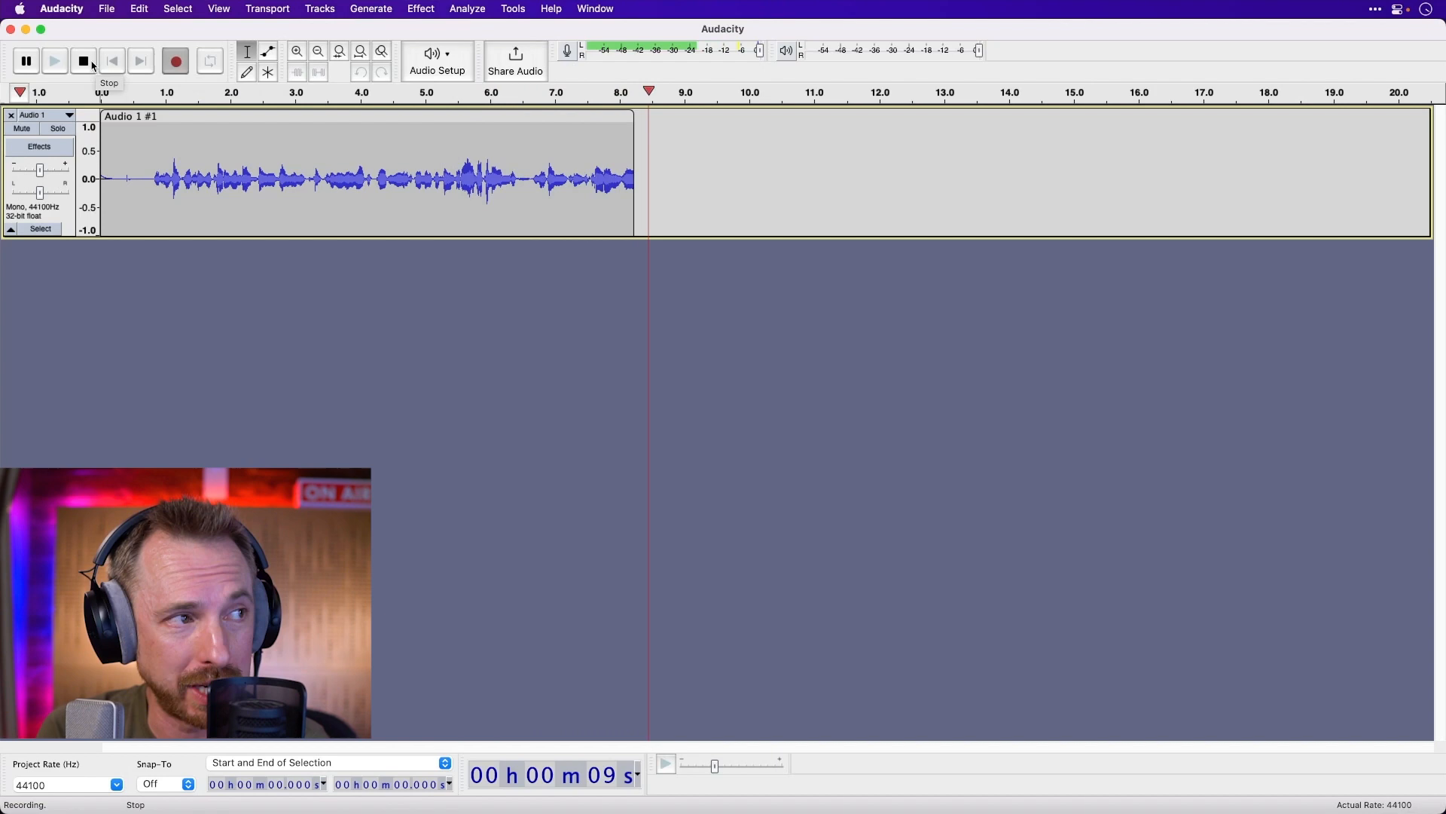
pyautogui.click(83, 60)
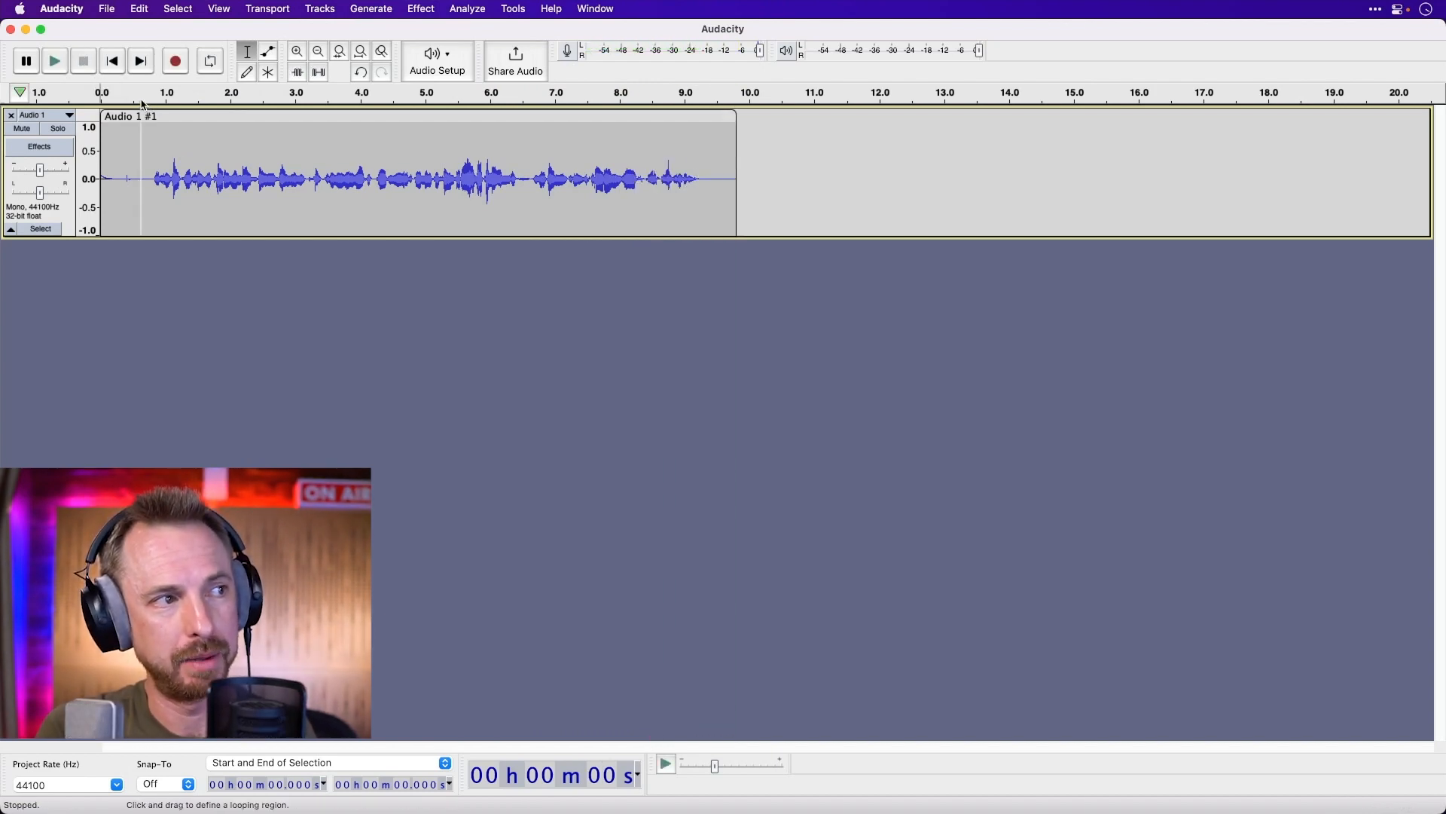
# Step: Play back the take and select the spoken stretch from about 0.6 s to 9.3 s
pyautogui.click(54, 61)
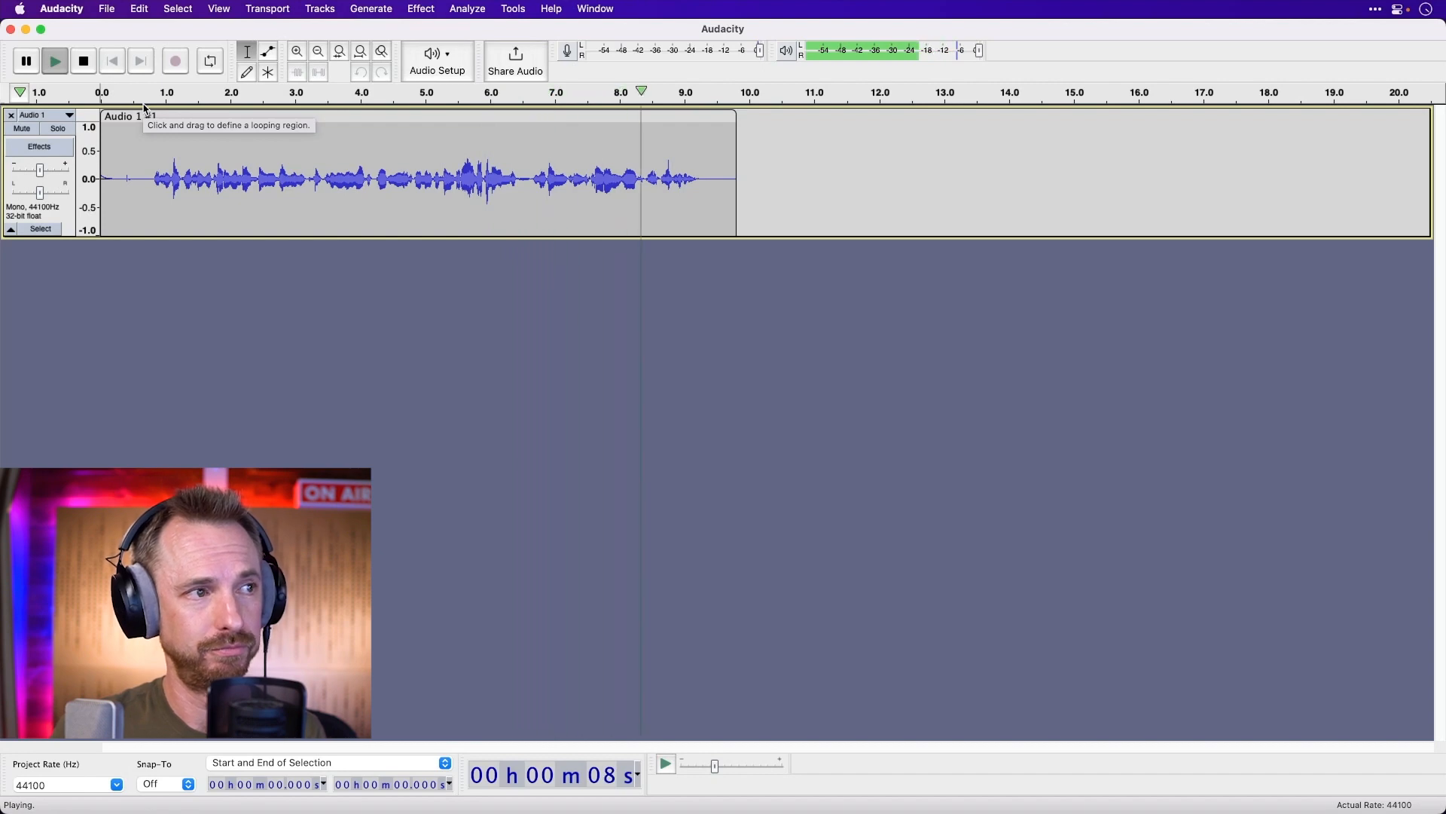
pyautogui.click(81, 60)
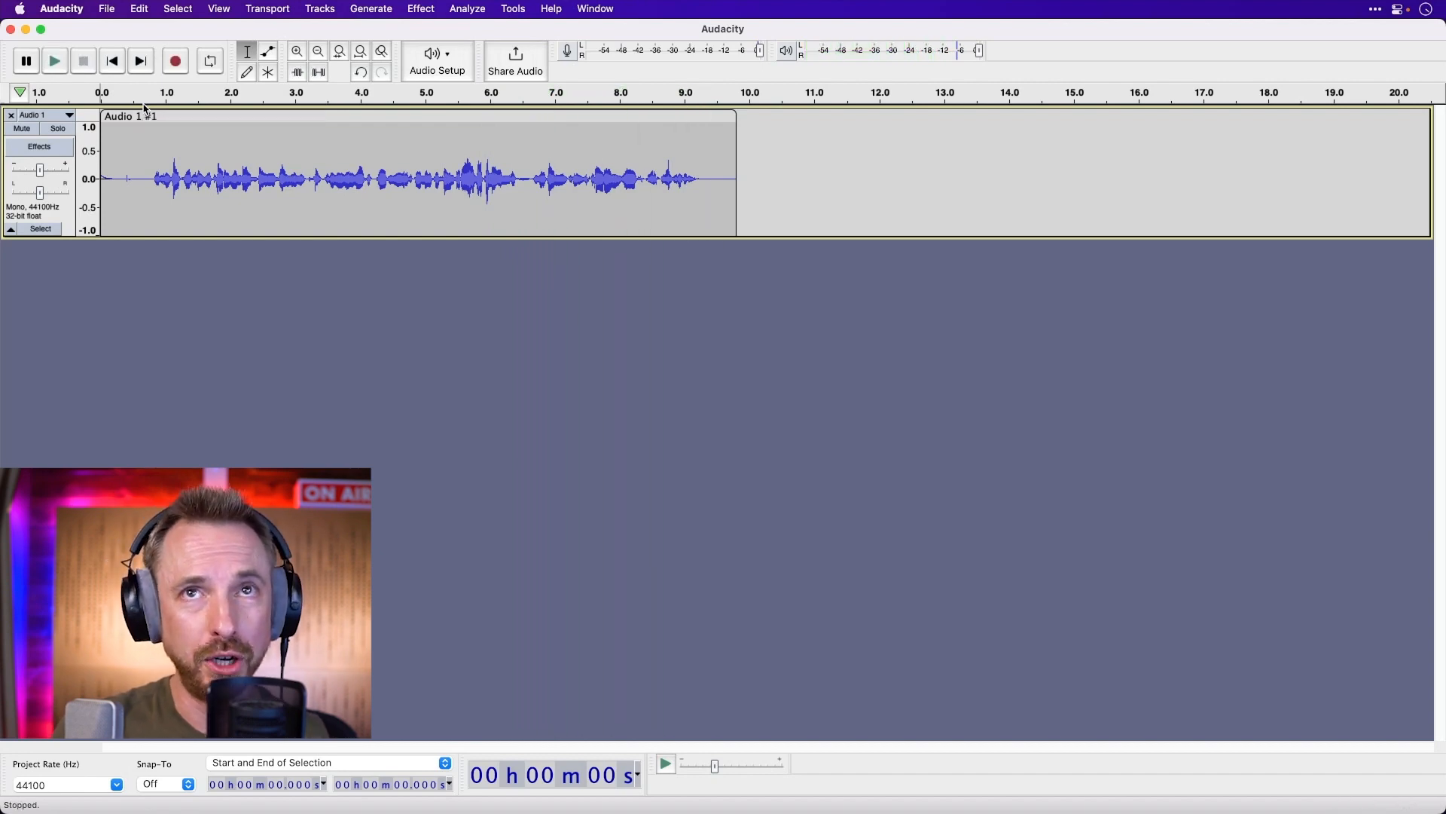
pyautogui.moveTo(122, 179); pyautogui.dragTo(353, 180)
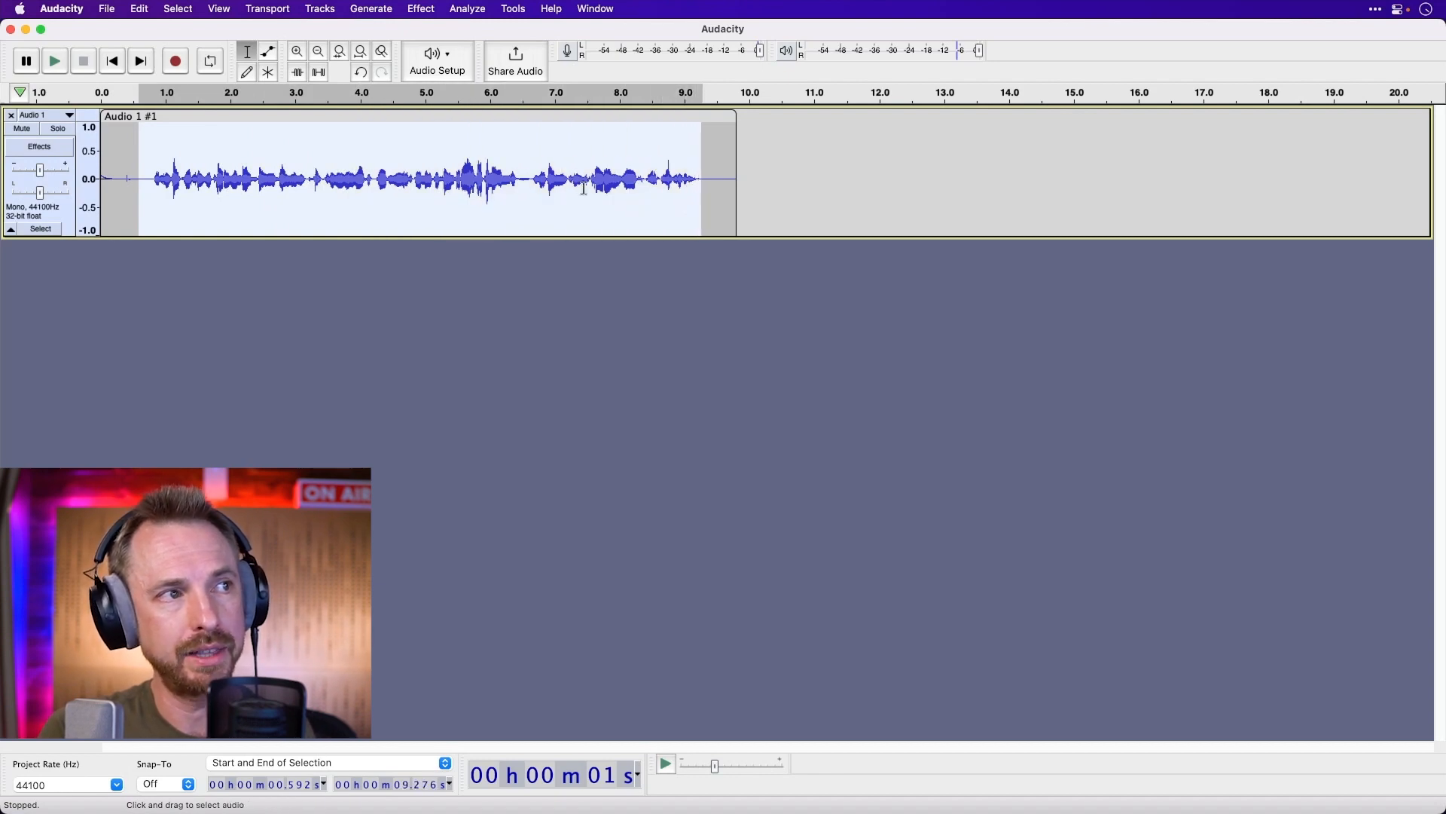
# Step: Normalize the selection to a -1.0 dB peak and listen to the louder result
pyautogui.click(420, 9)
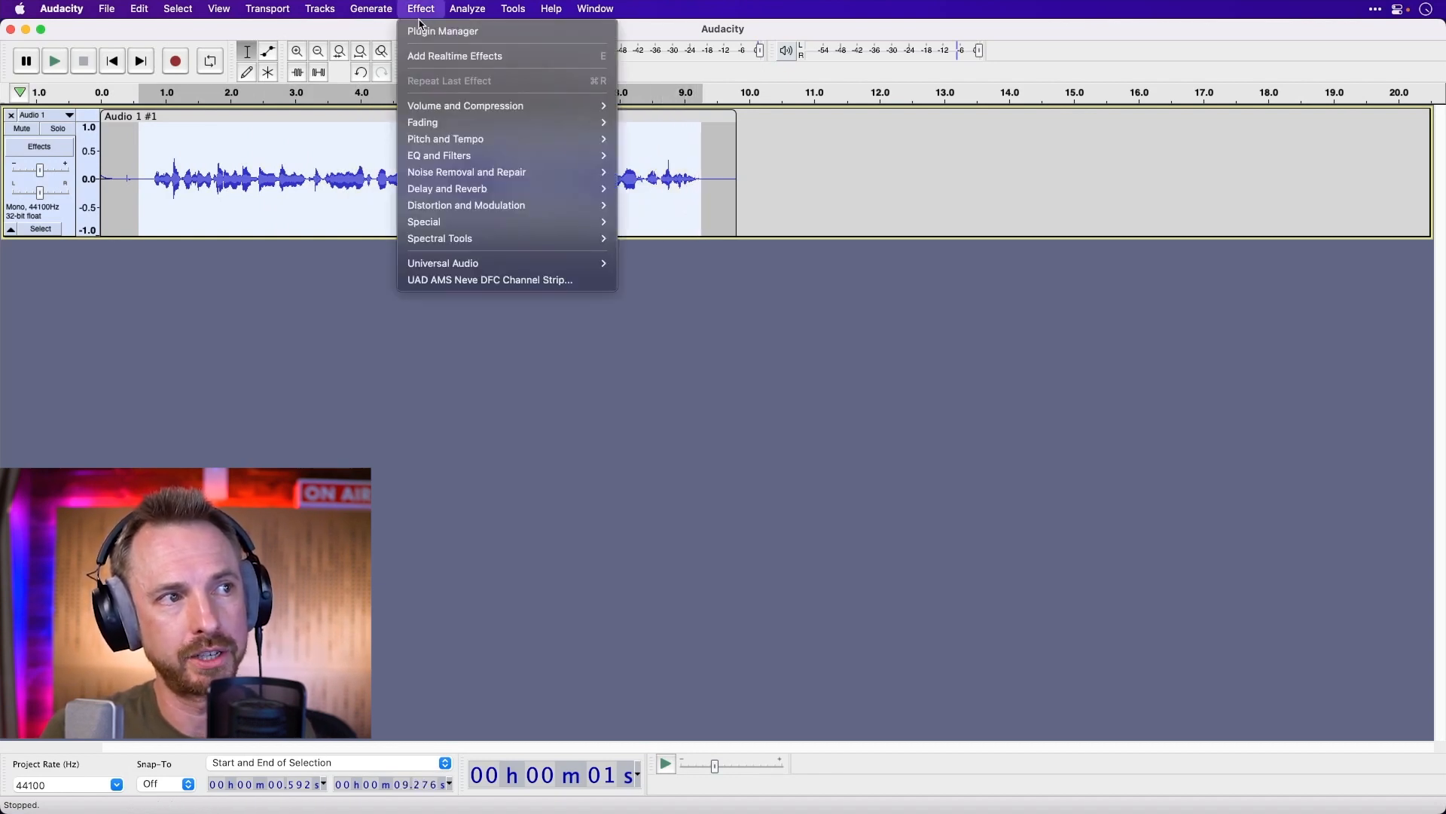
pyautogui.moveTo(465, 105)
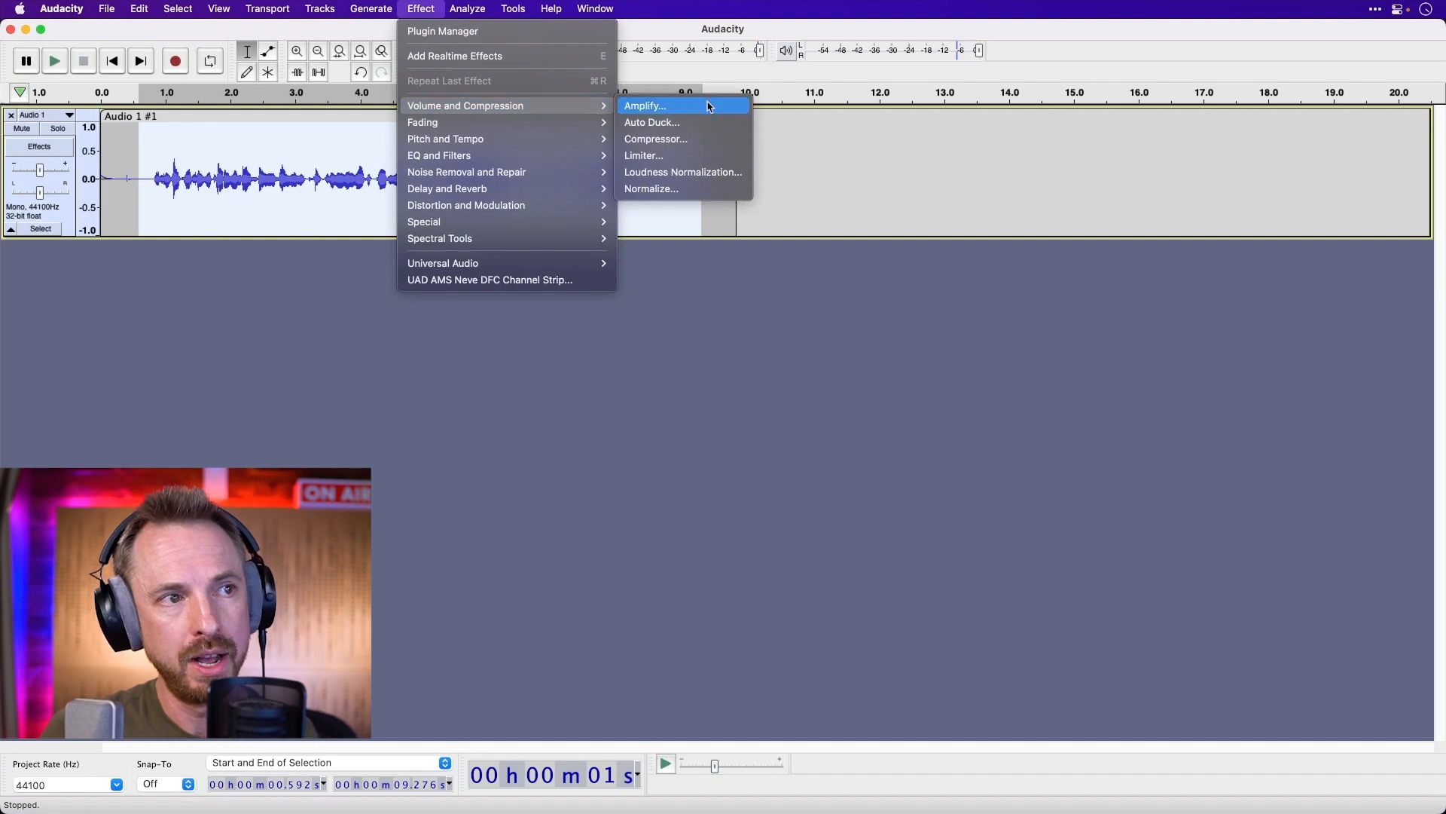
pyautogui.click(651, 188)
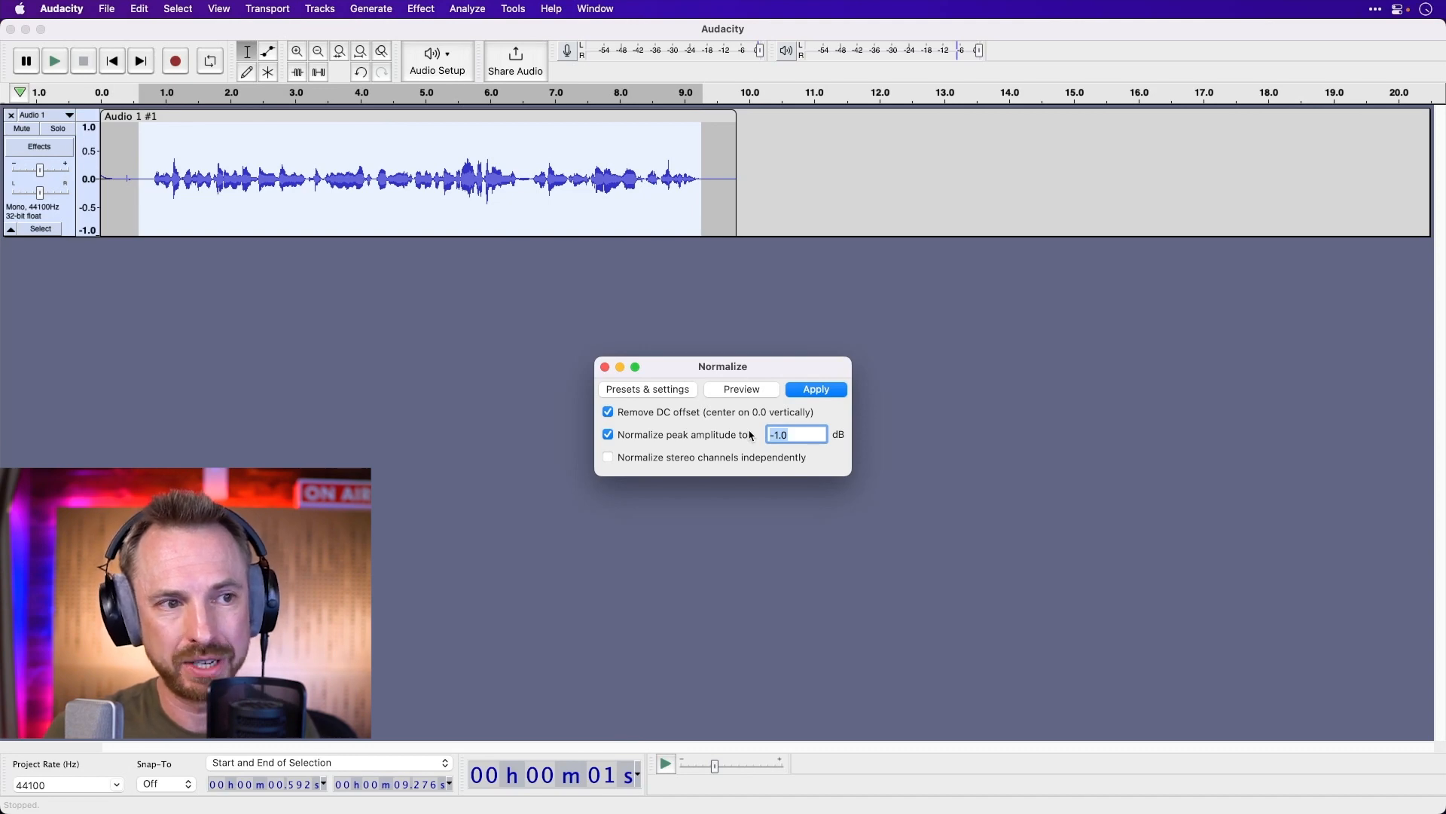
pyautogui.moveTo(812, 406)
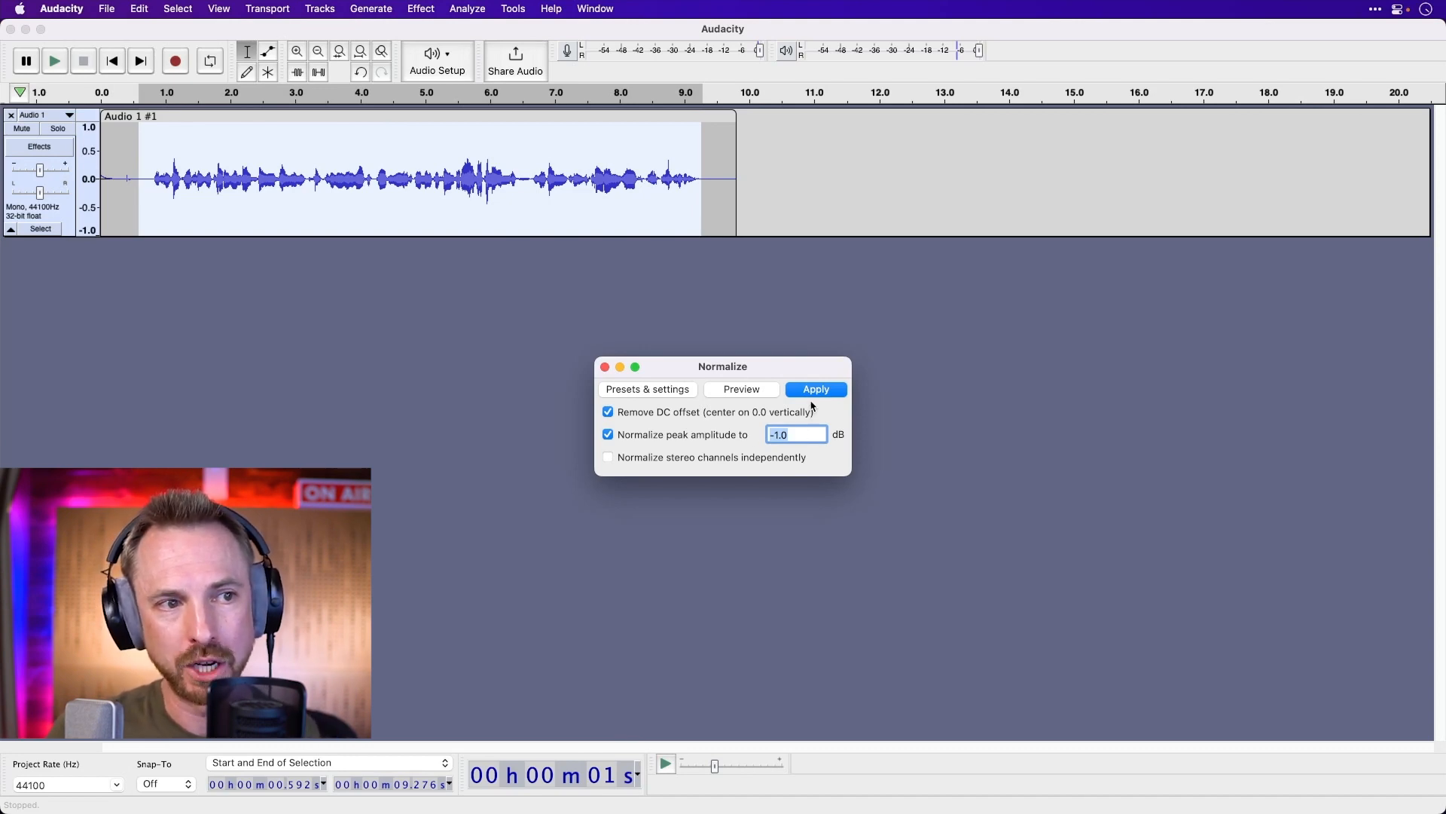
pyautogui.click(815, 389)
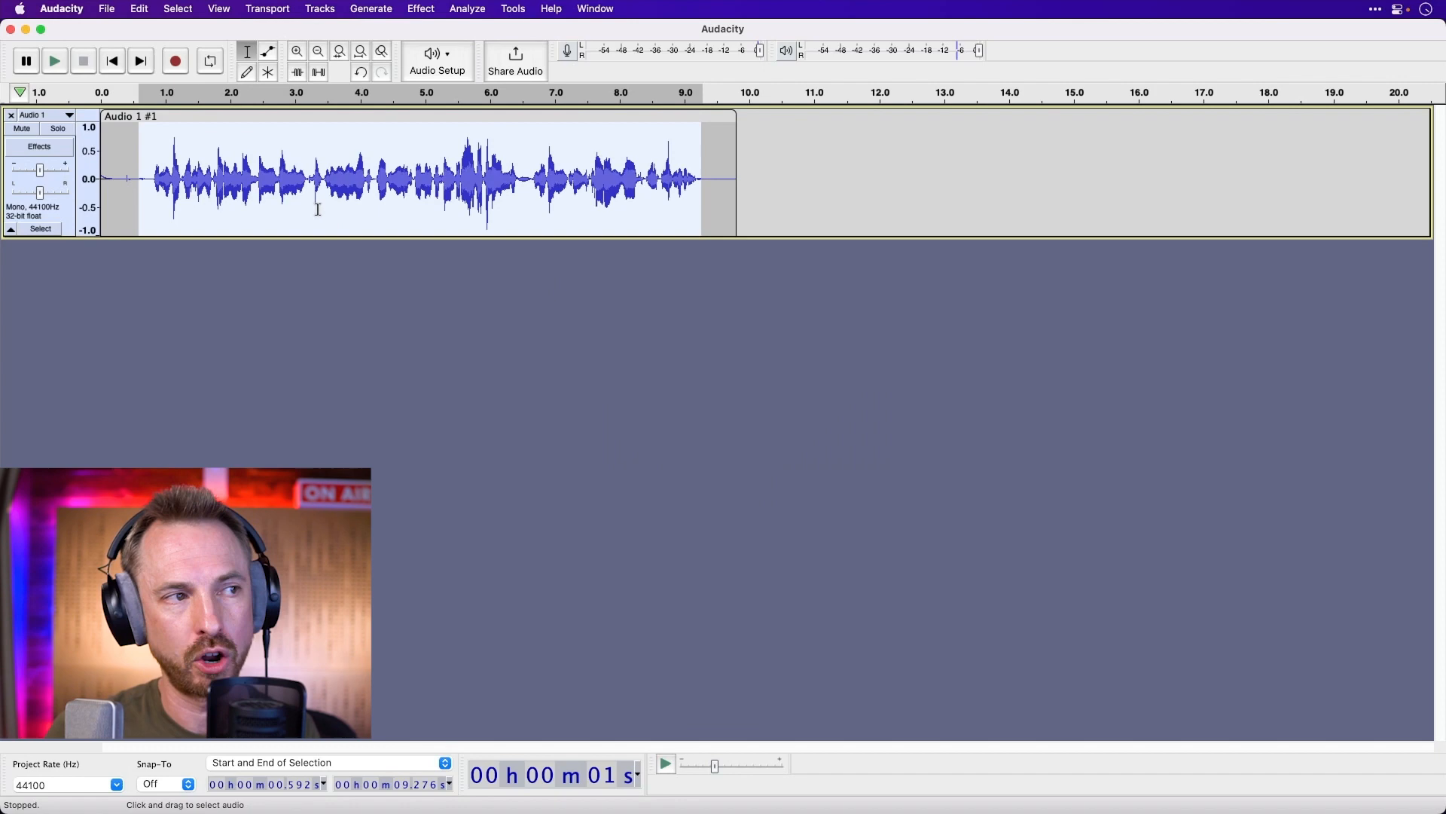
pyautogui.moveTo(148, 104)
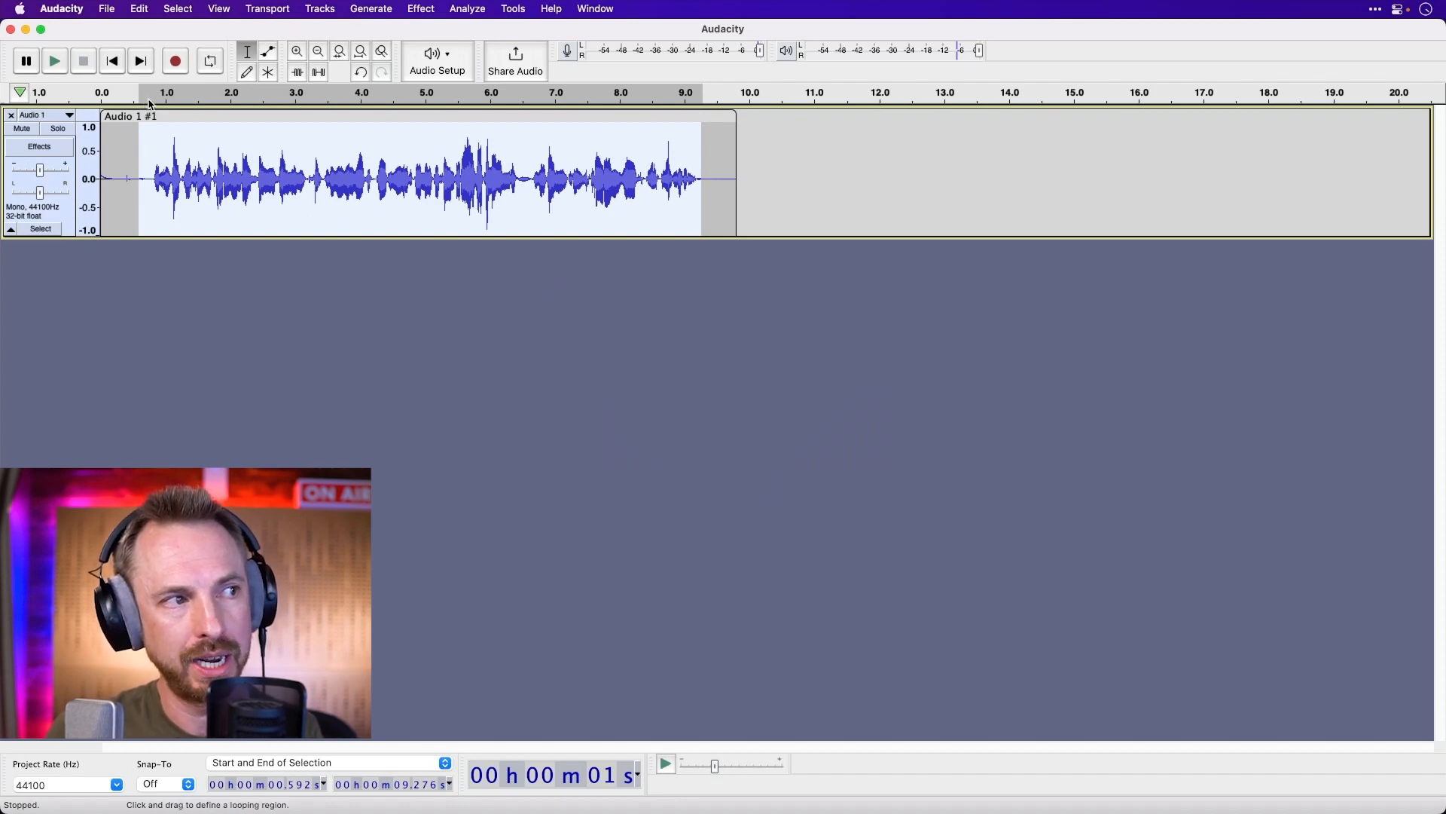
pyautogui.click(54, 61)
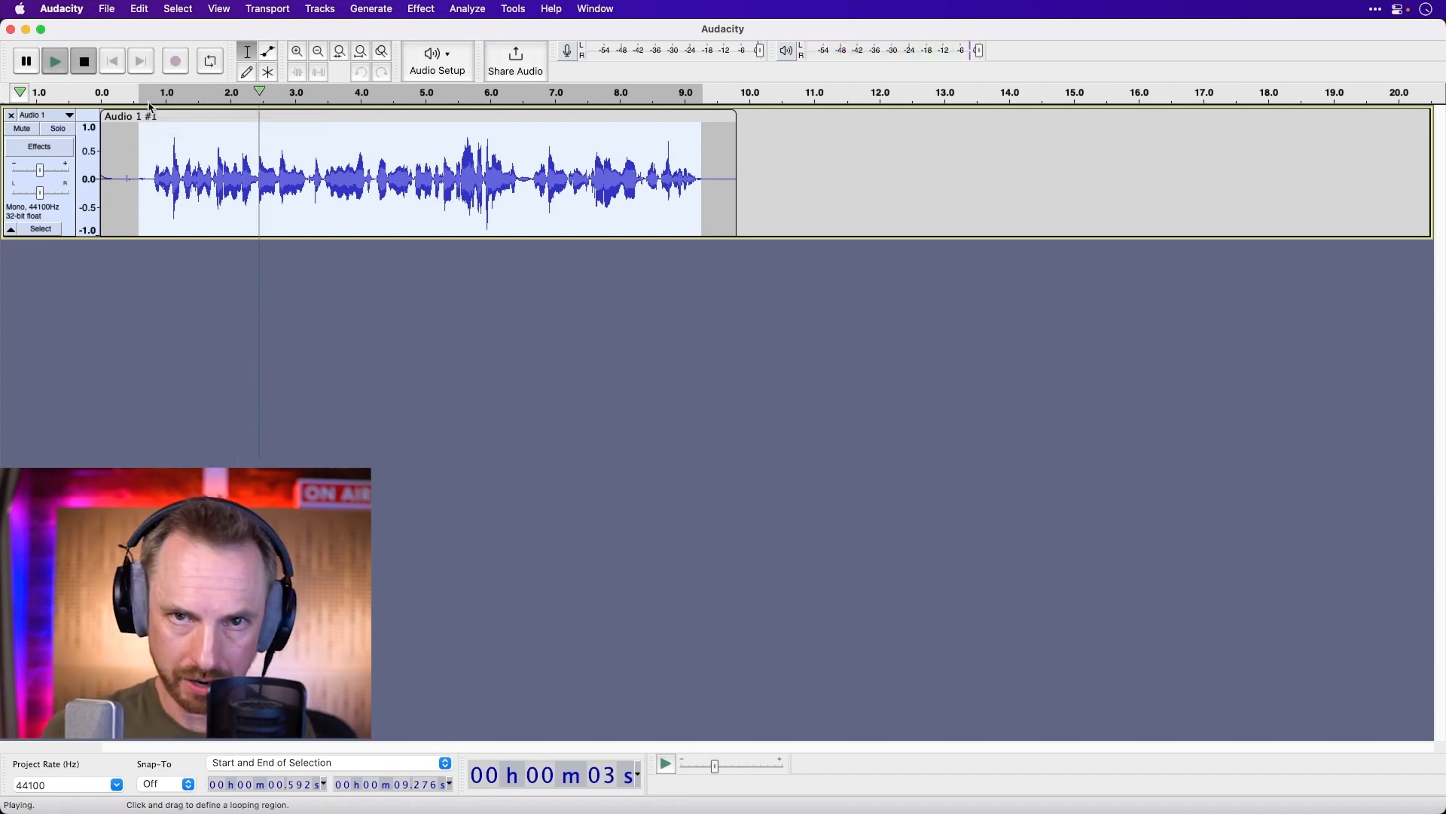
pyautogui.click(83, 60)
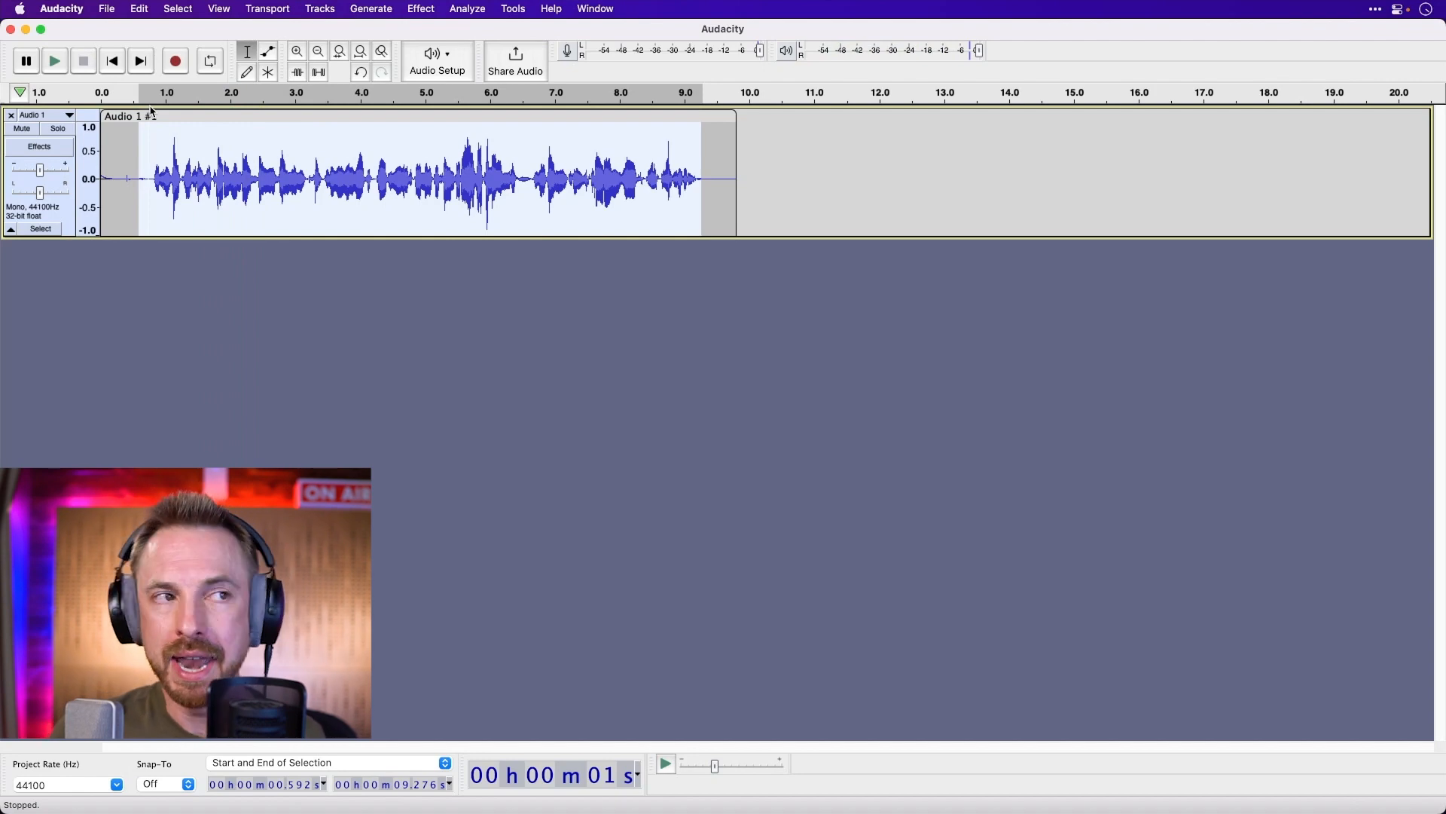
# Step: Apply a Filter Curve EQ with a steep cut below 100 Hz and slight lift near 6 kHz
pyautogui.click(420, 9)
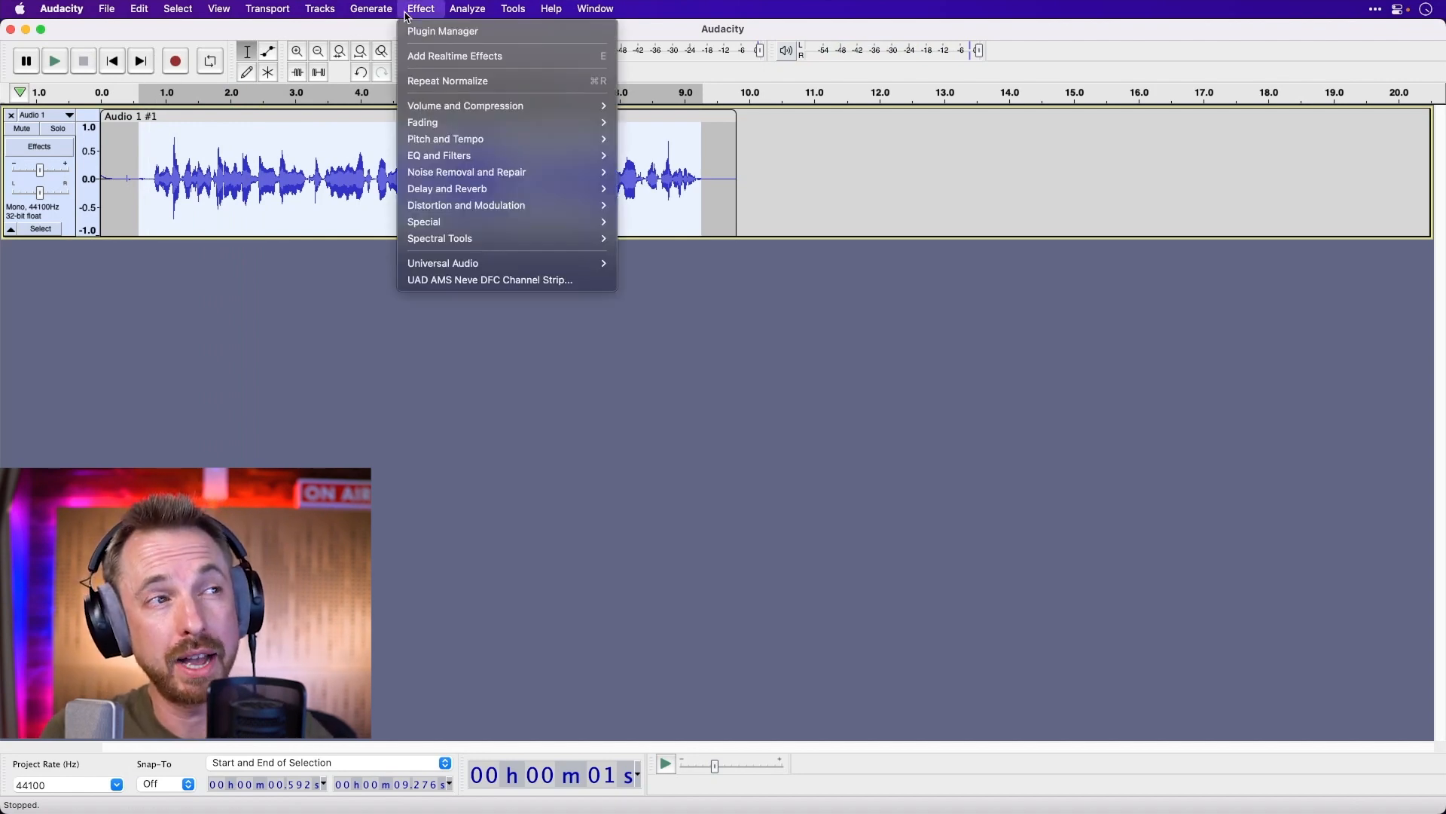
pyautogui.moveTo(446, 138)
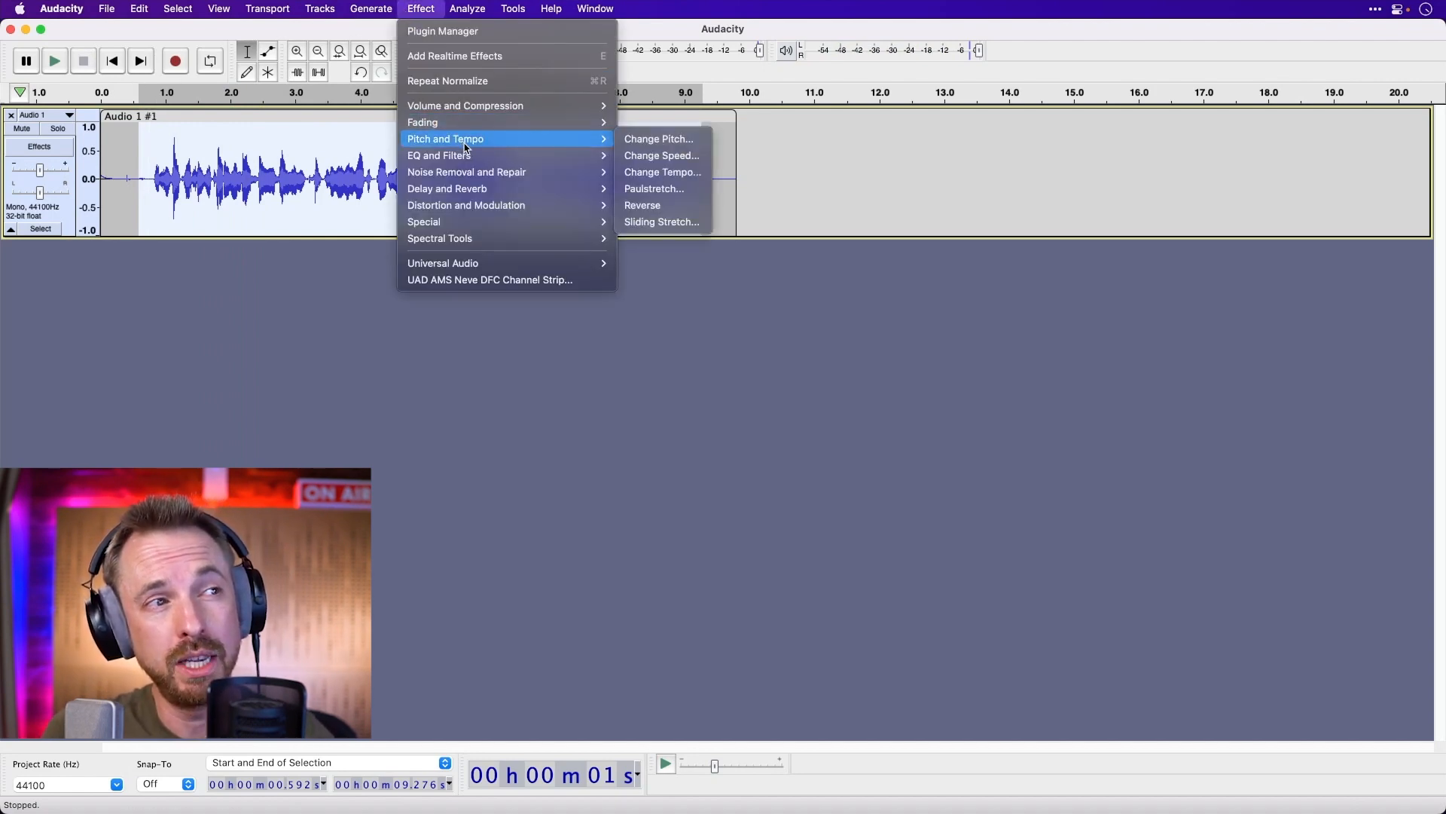
pyautogui.moveTo(438, 155)
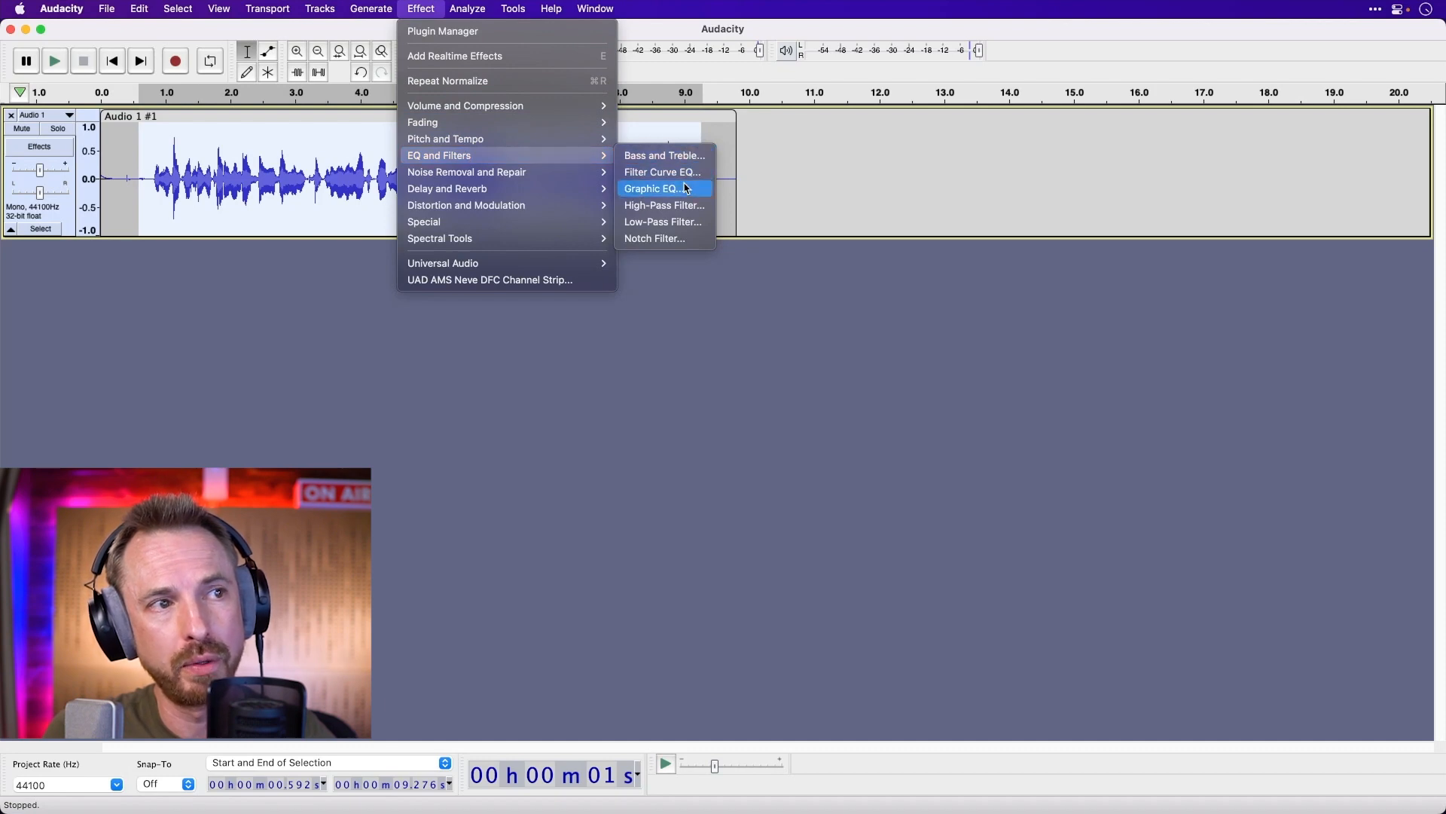
pyautogui.click(661, 172)
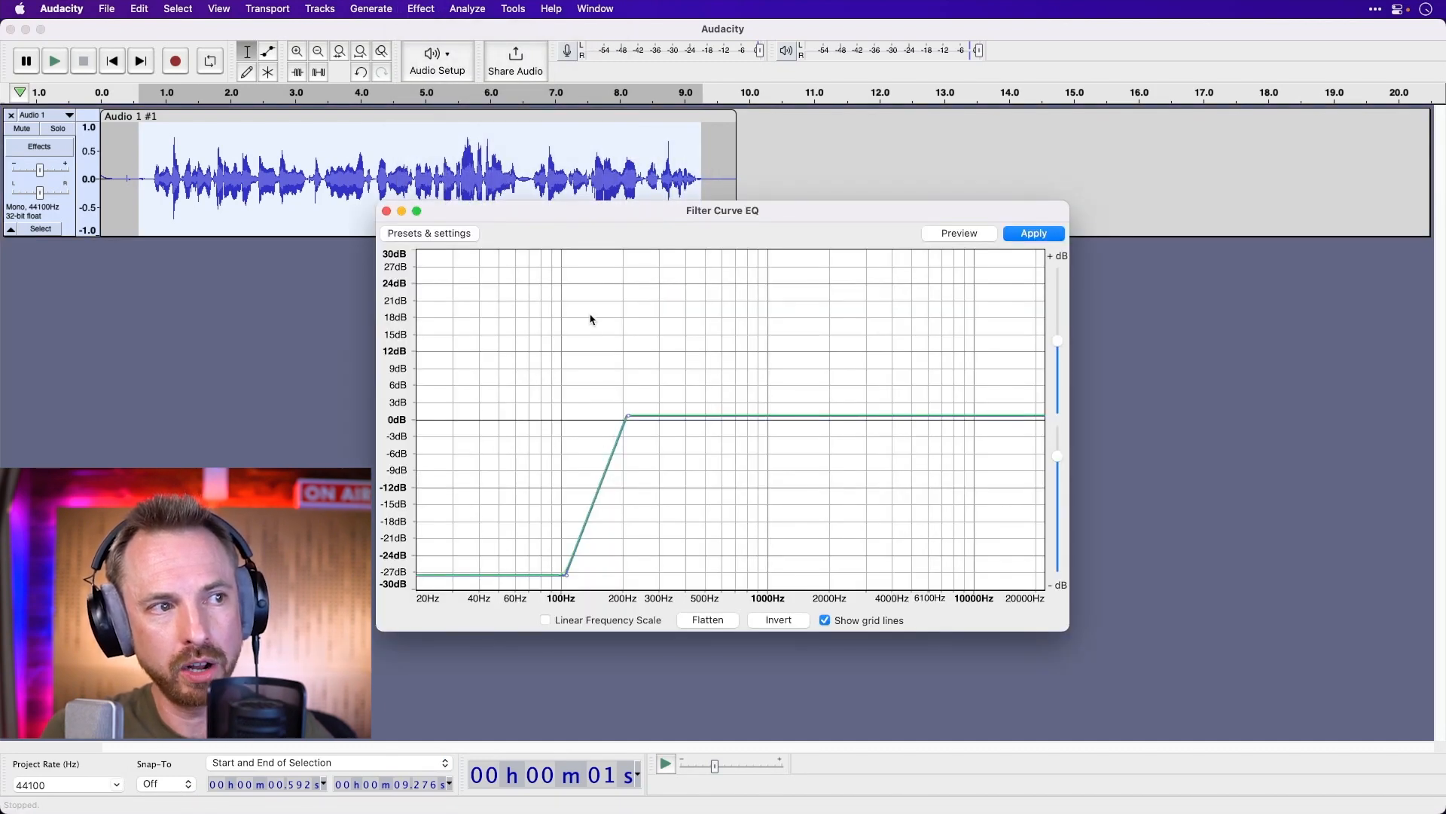
pyautogui.click(707, 619)
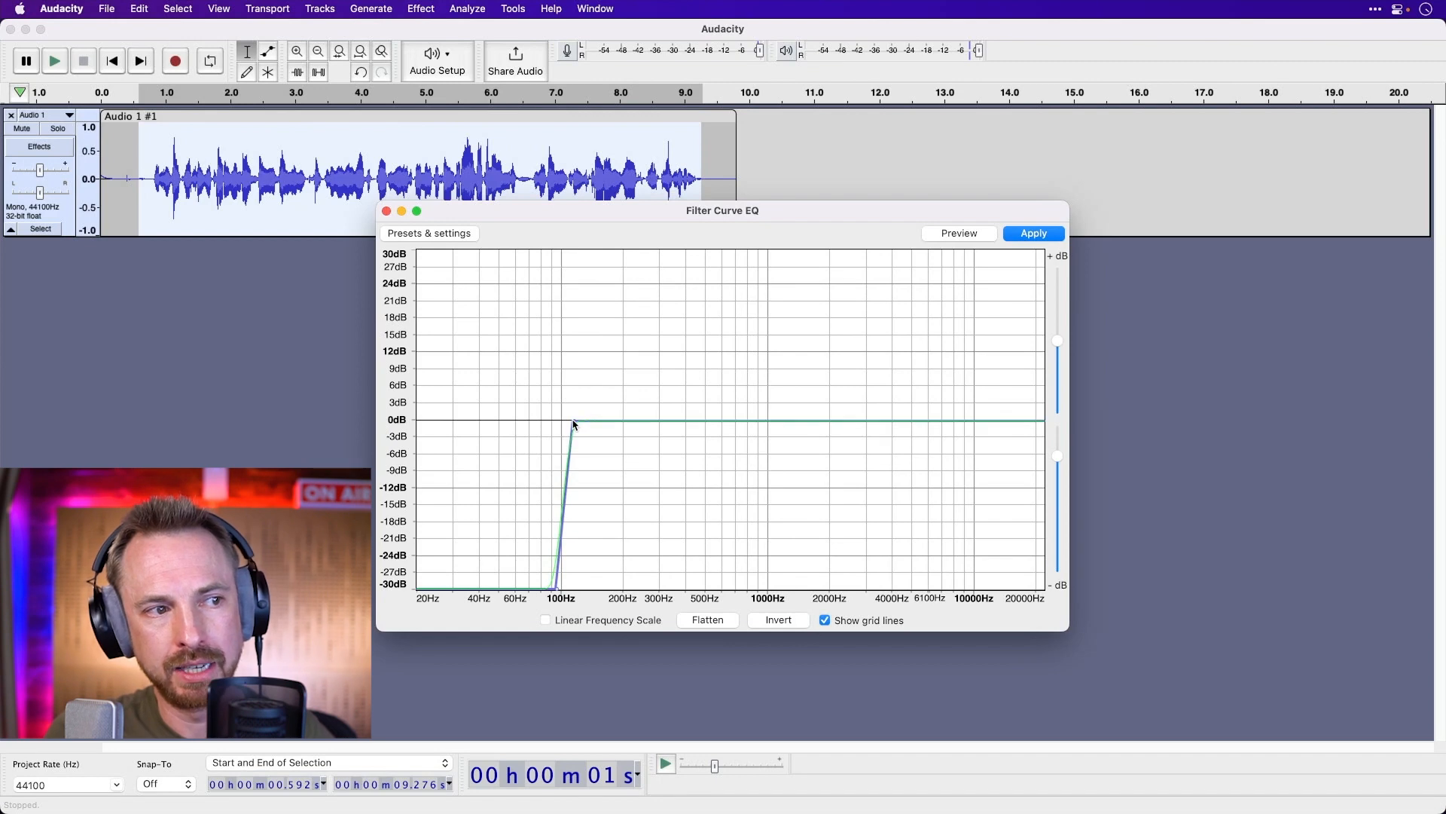
pyautogui.moveTo(912, 427)
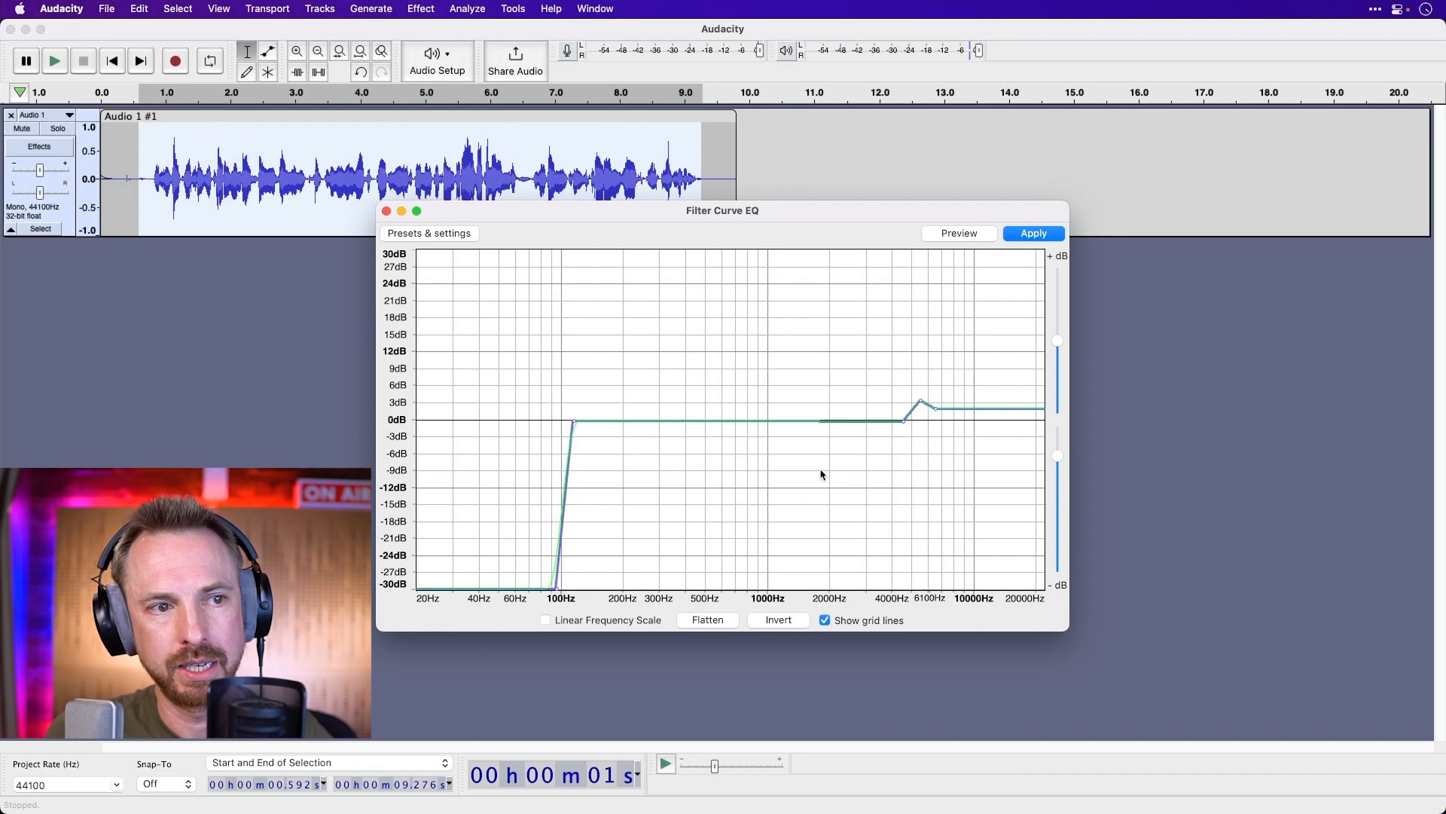
pyautogui.moveTo(1002, 261)
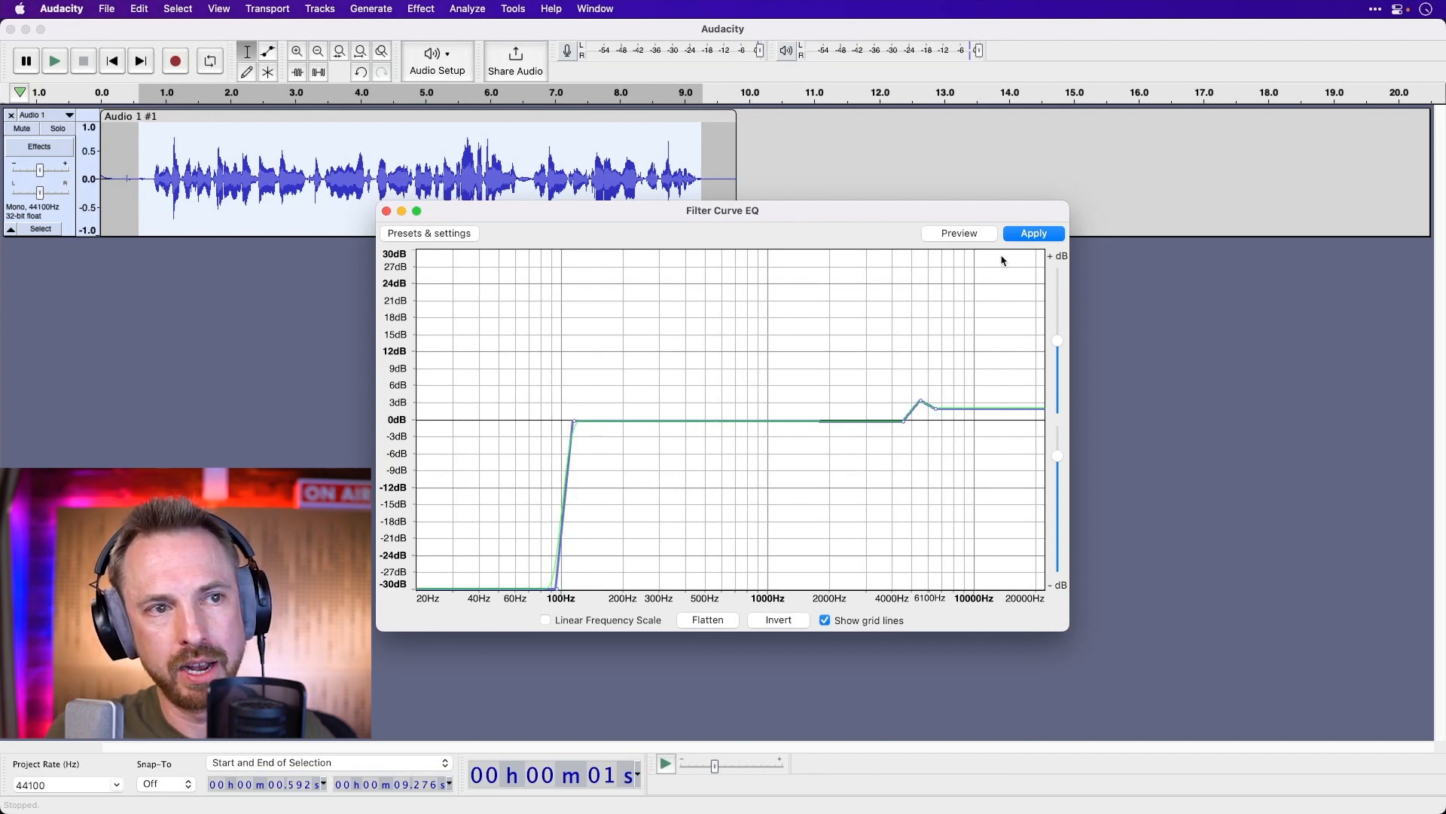
pyautogui.click(1032, 232)
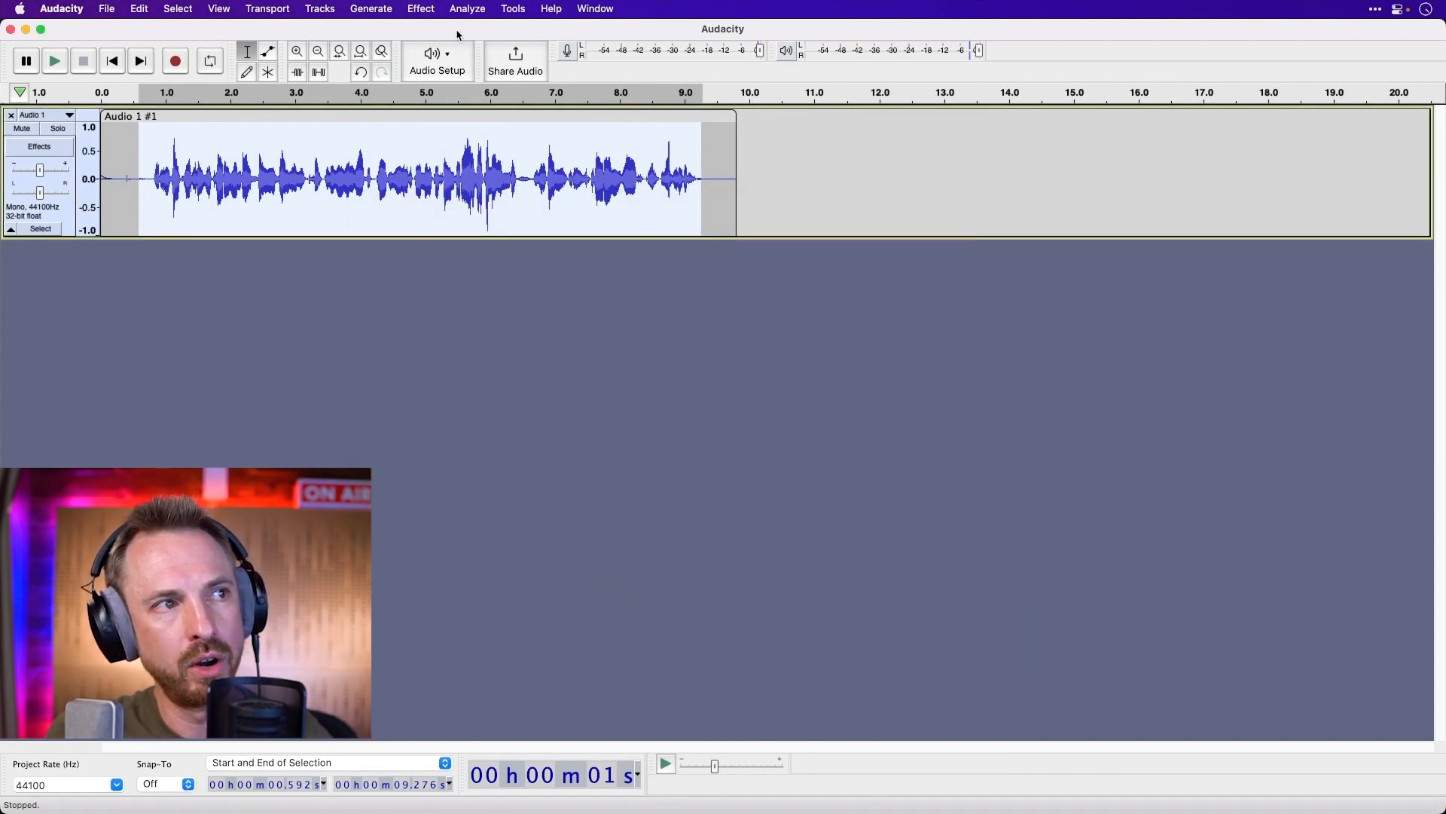
# Step: Compress the voice at -18 dB threshold and 3:1 ratio, then listen back
pyautogui.click(420, 9)
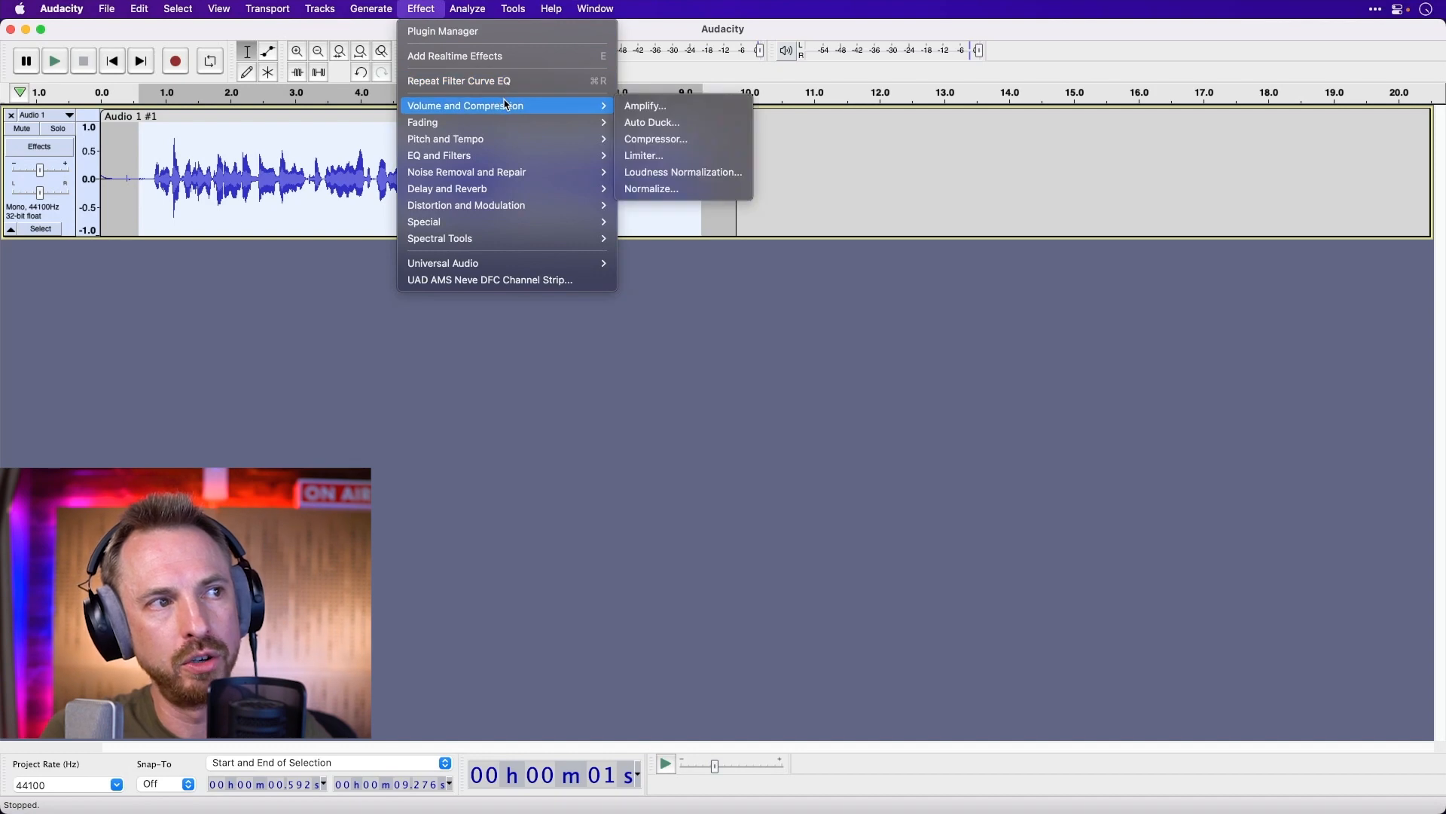
pyautogui.moveTo(655, 138)
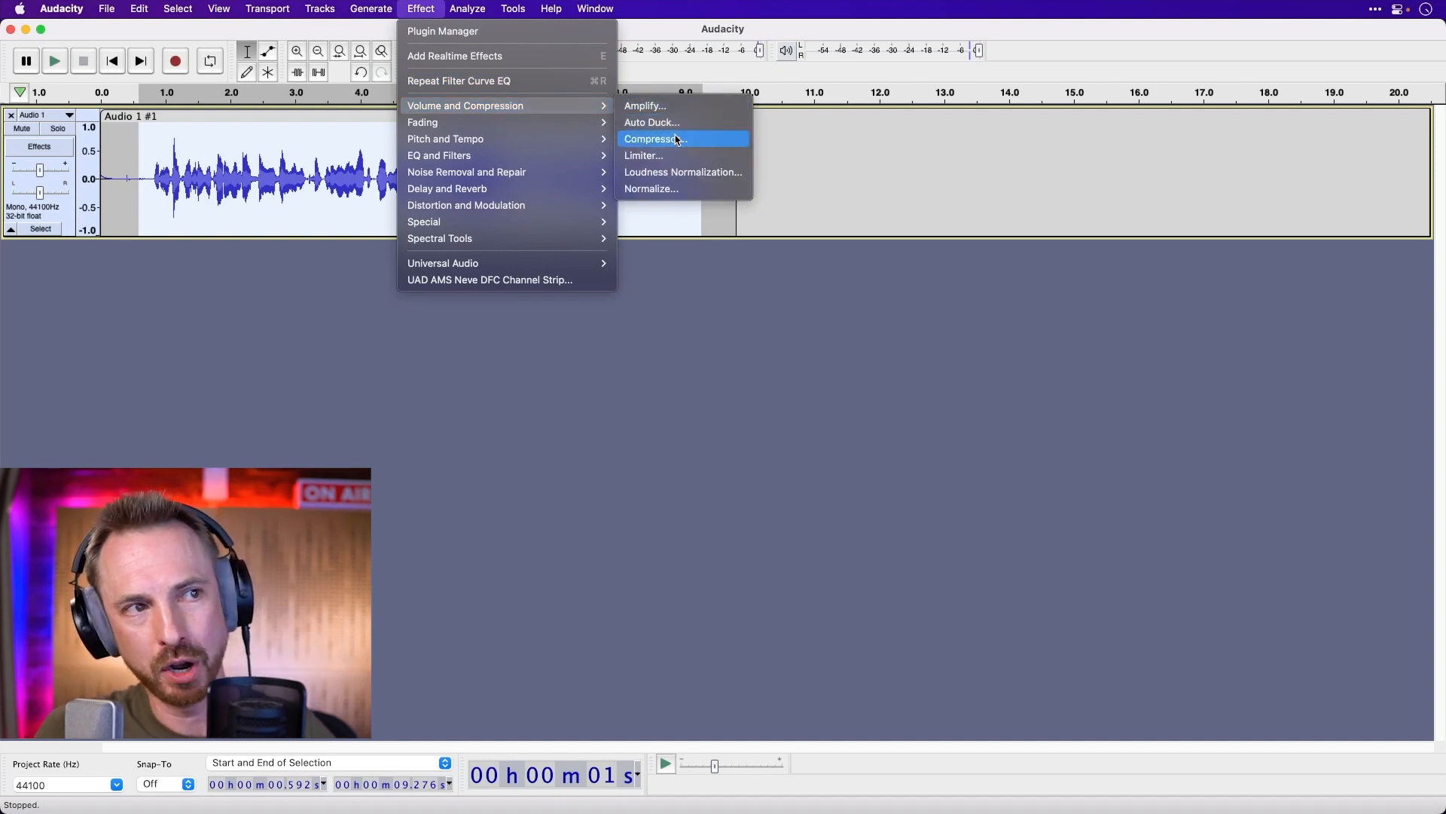
pyautogui.click(654, 139)
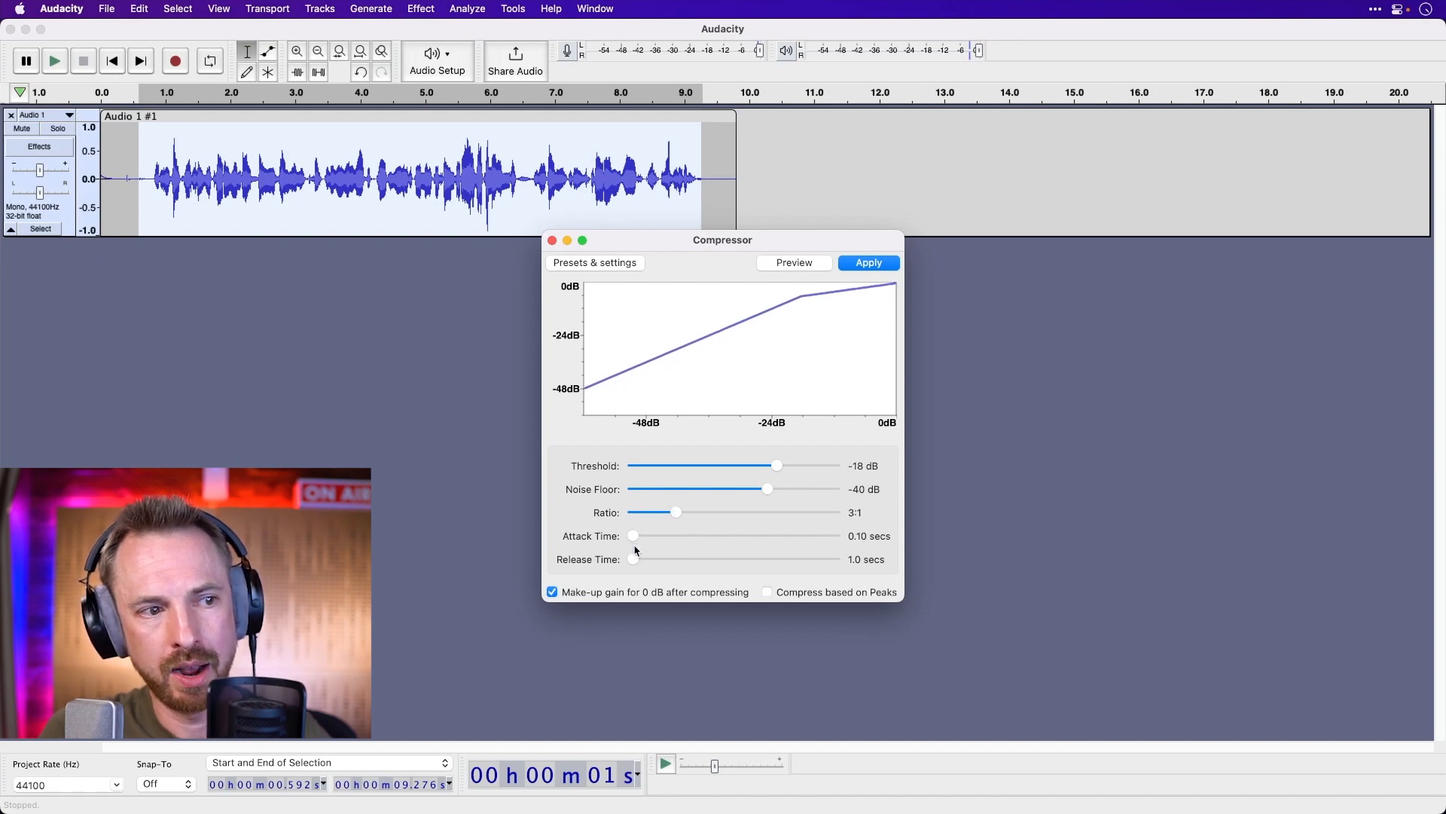
pyautogui.click(868, 262)
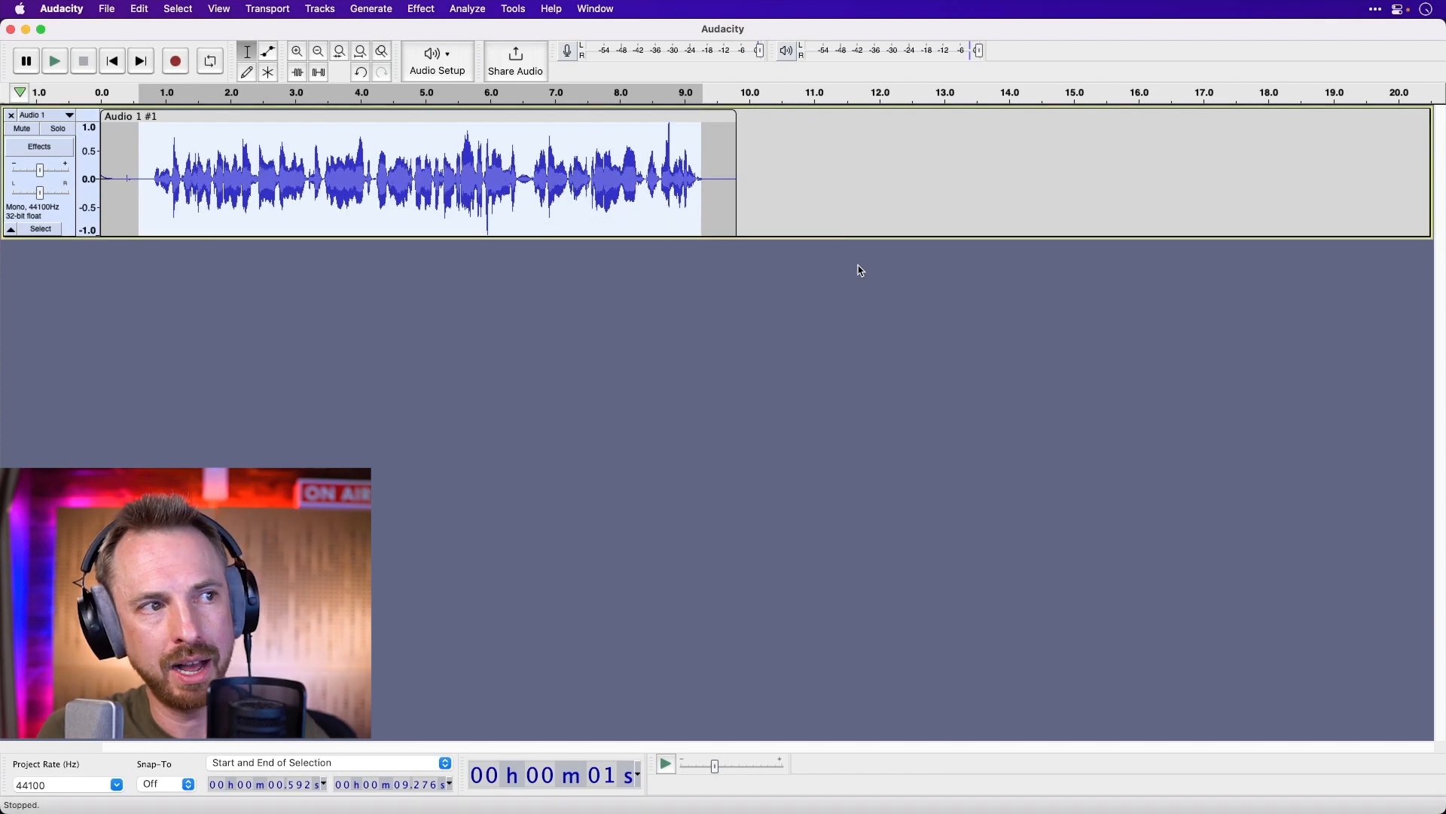
pyautogui.moveTo(157, 101)
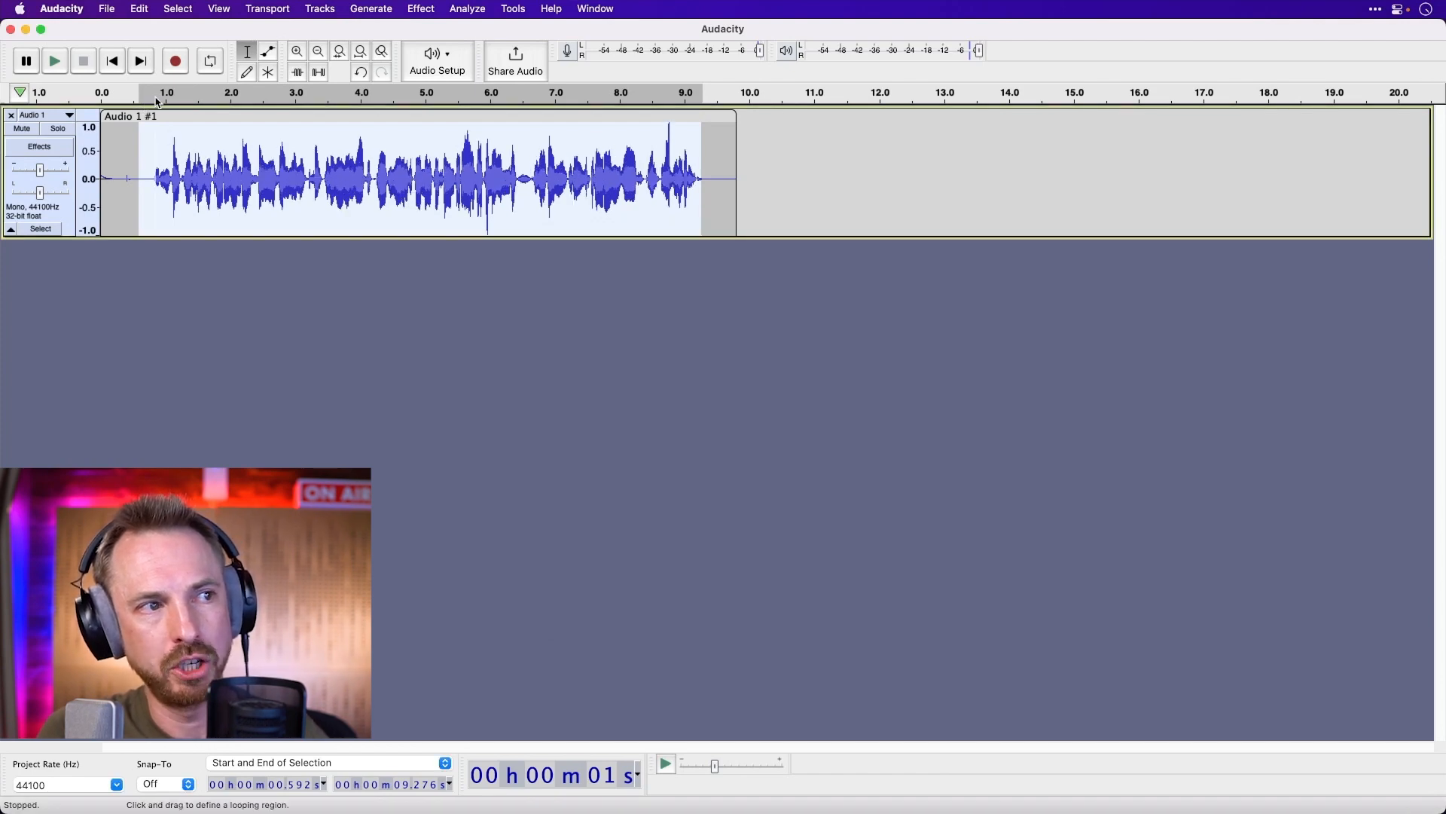
pyautogui.click(54, 60)
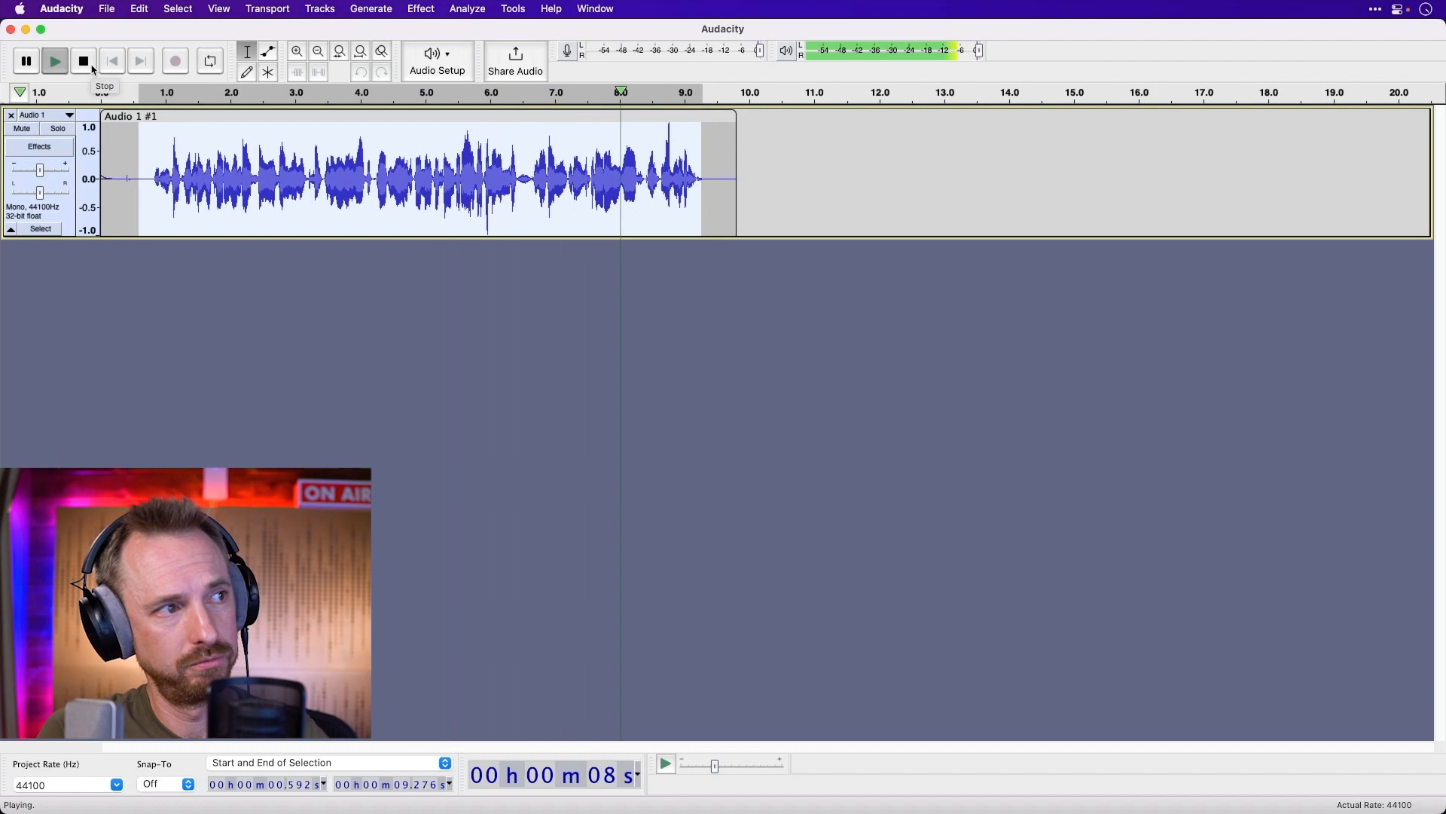
pyautogui.click(82, 61)
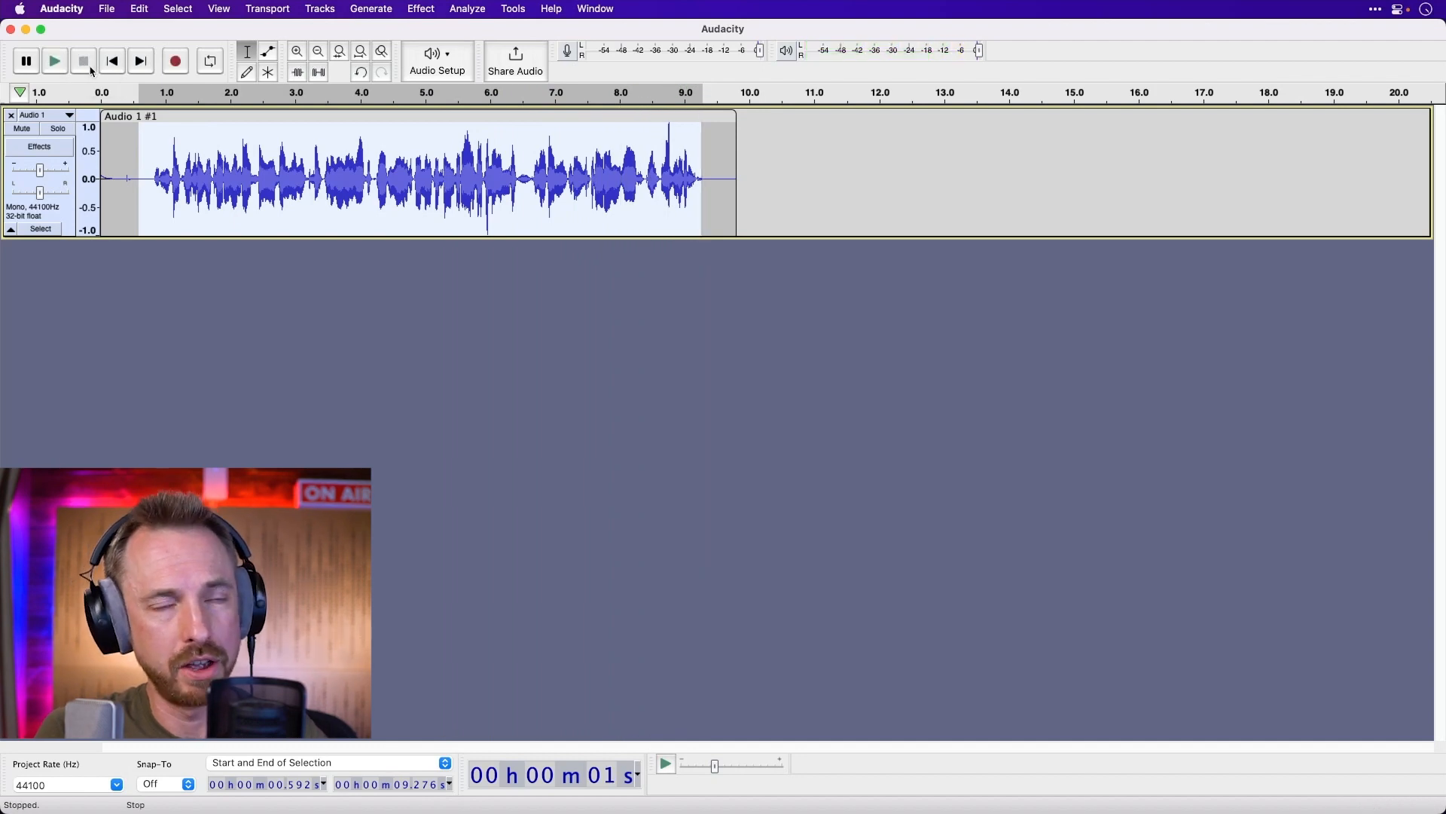
pyautogui.moveTo(54, 60)
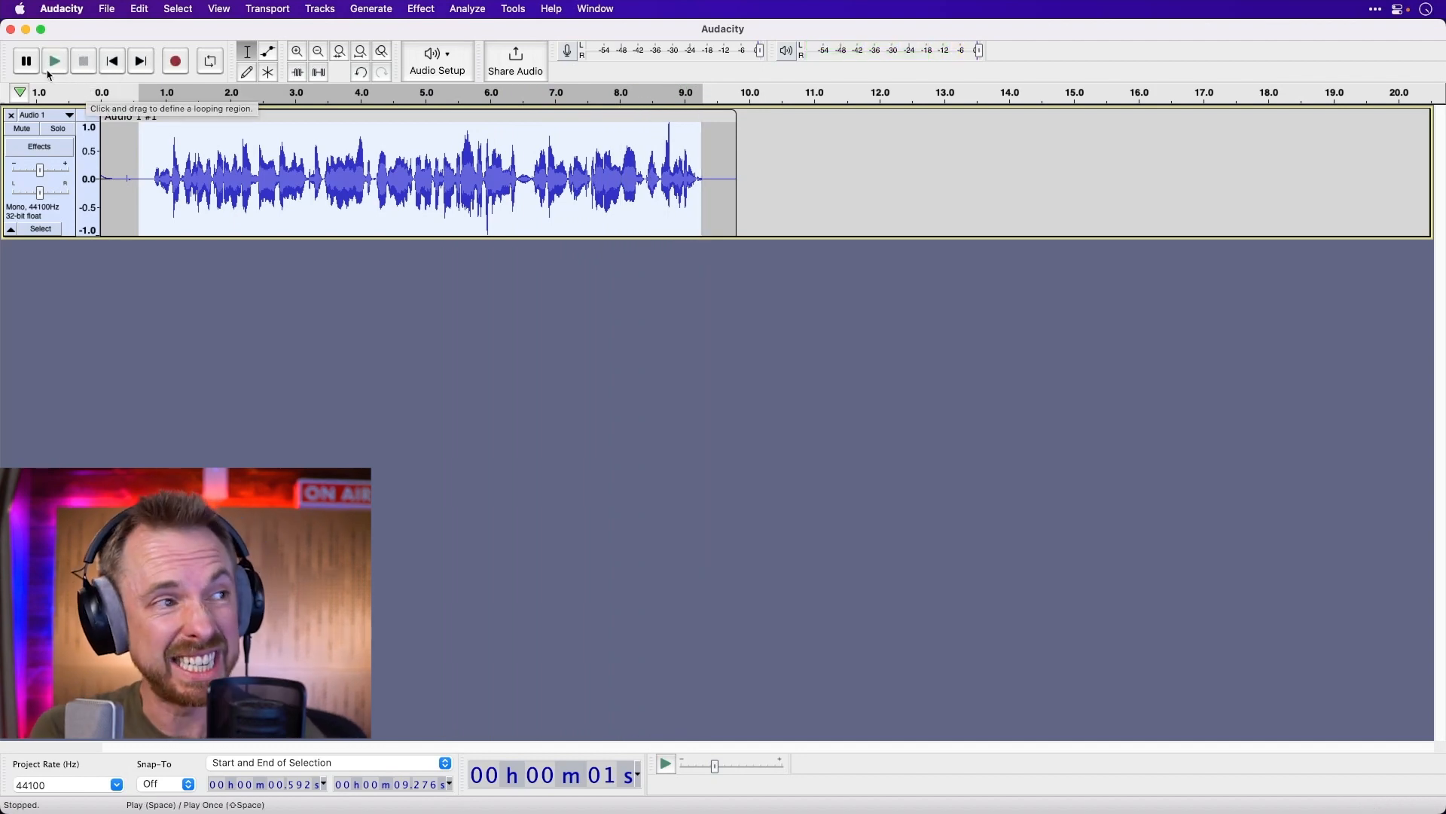
pyautogui.moveTo(54, 60)
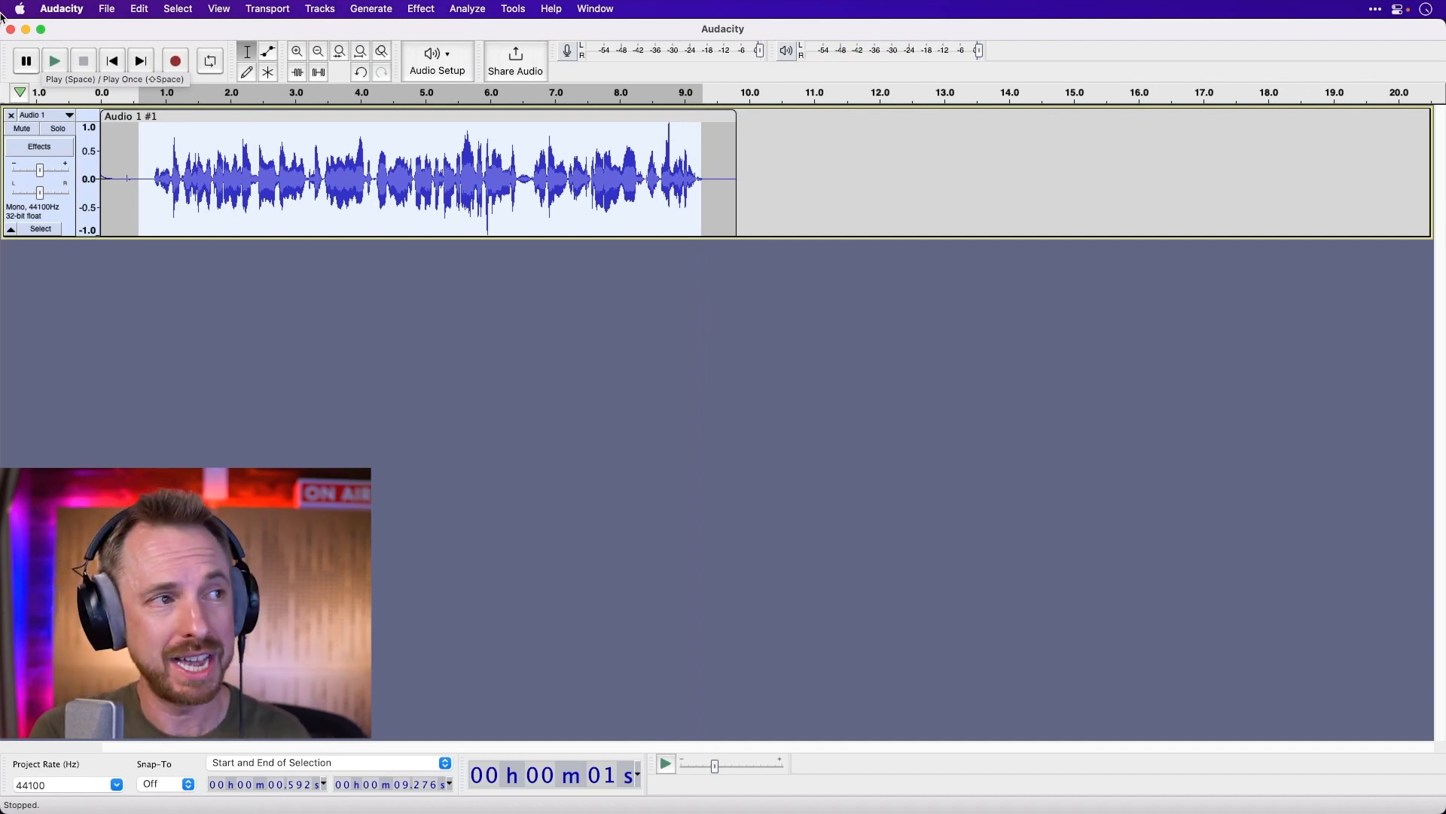
# Step: Show the File menu's Export choices for MP3, WAV and OGG
pyautogui.click(107, 9)
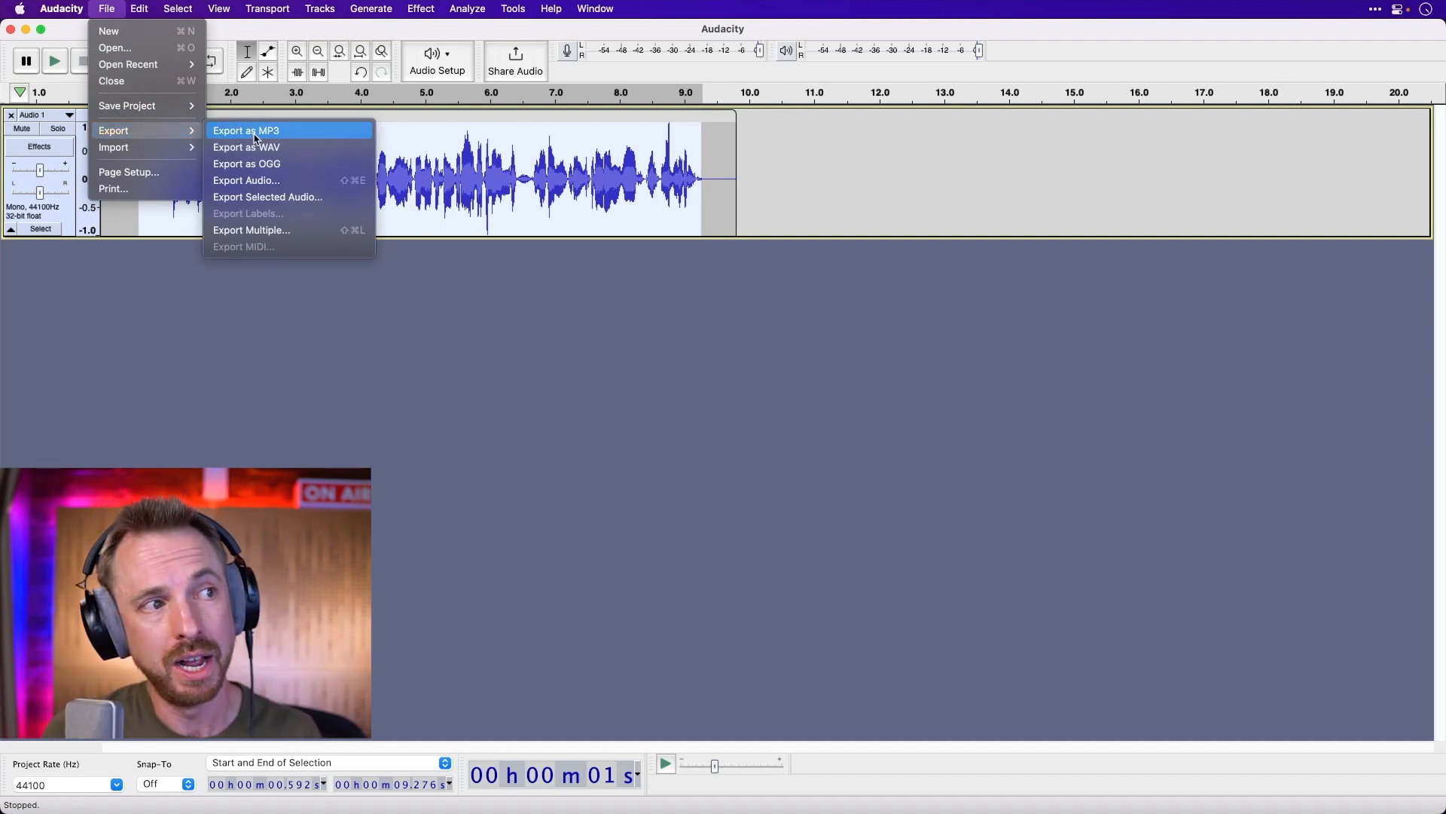
pyautogui.moveTo(273, 163)
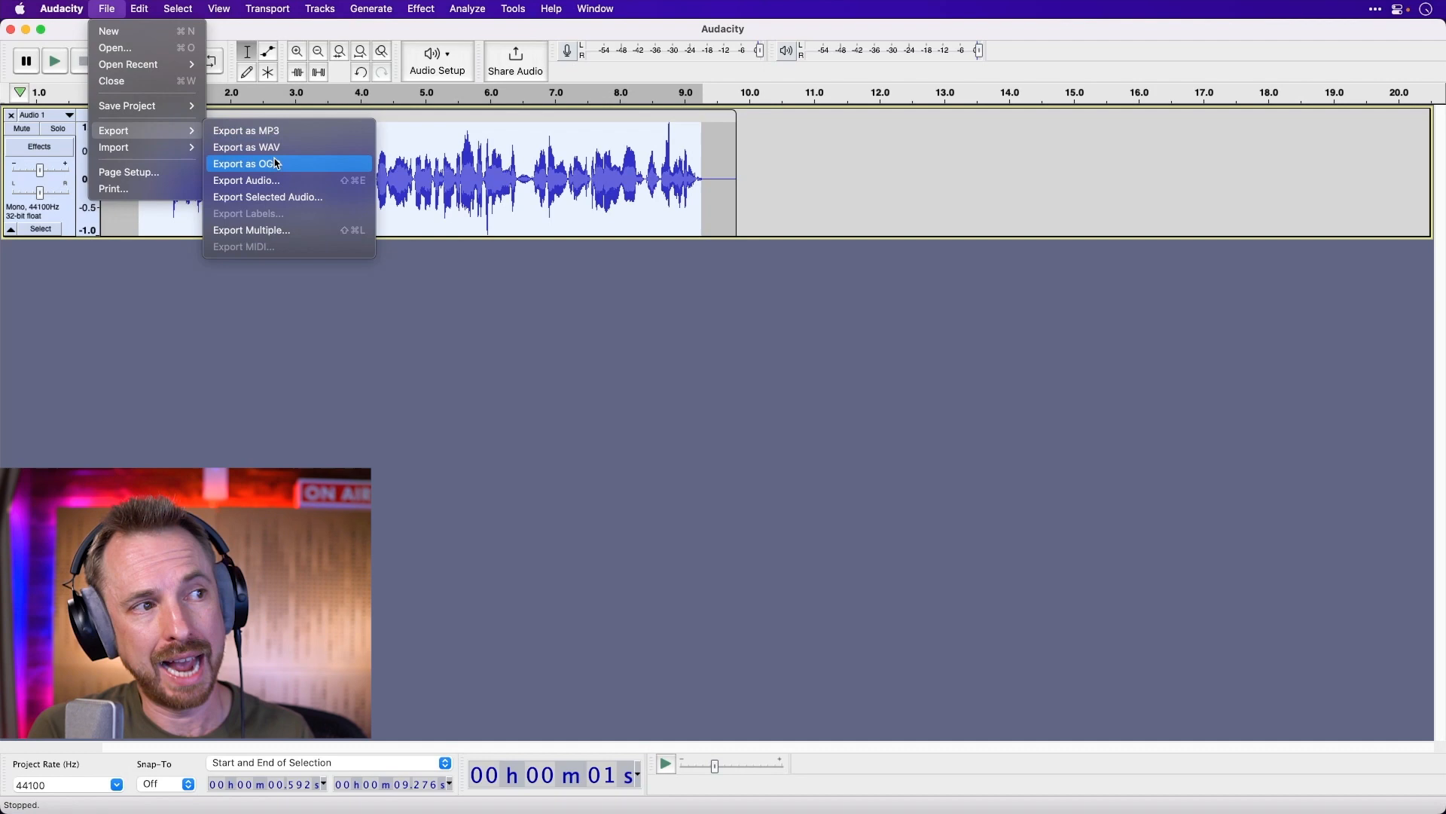
pyautogui.moveTo(282, 214)
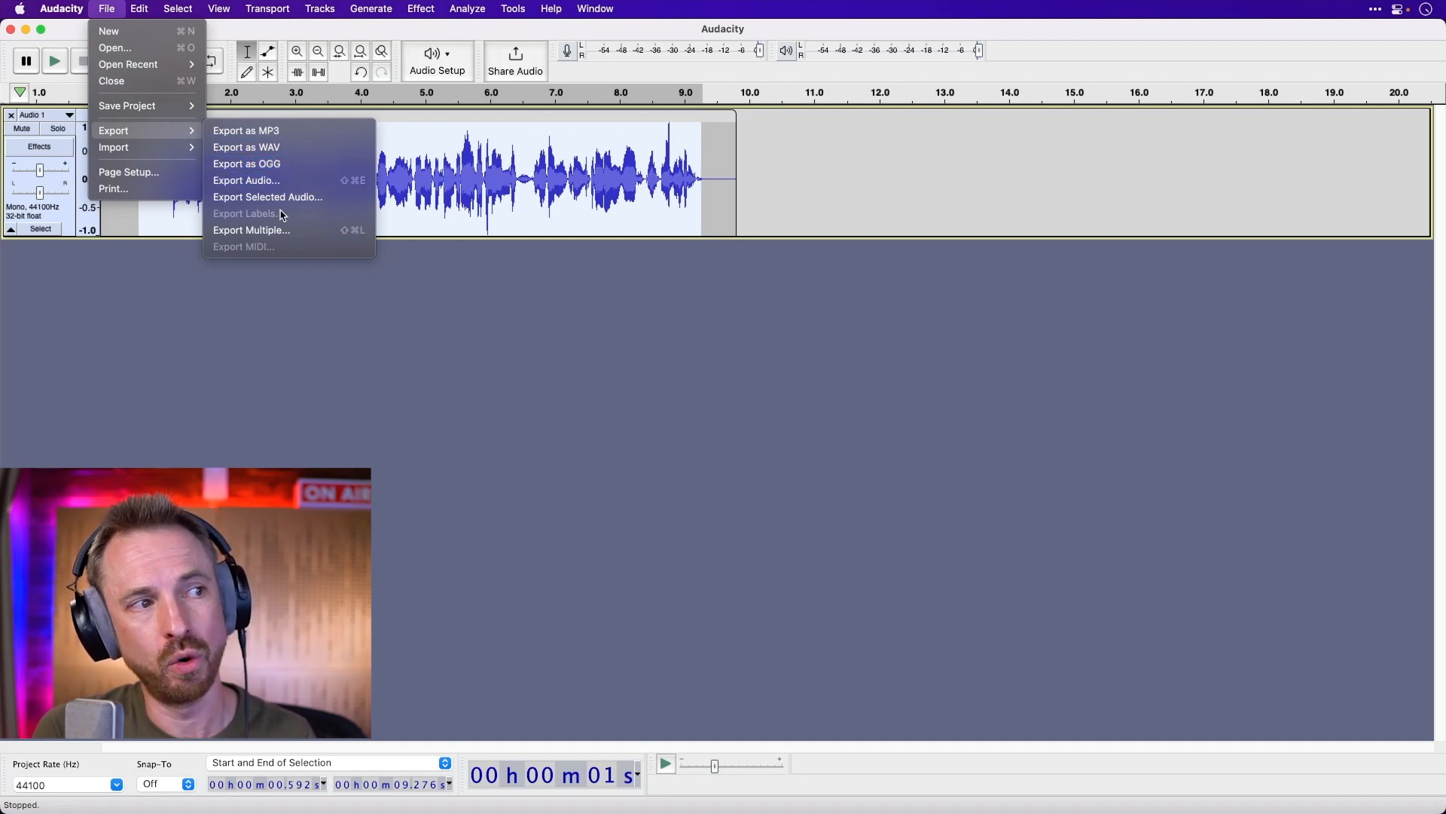
pyautogui.moveTo(396, 251)
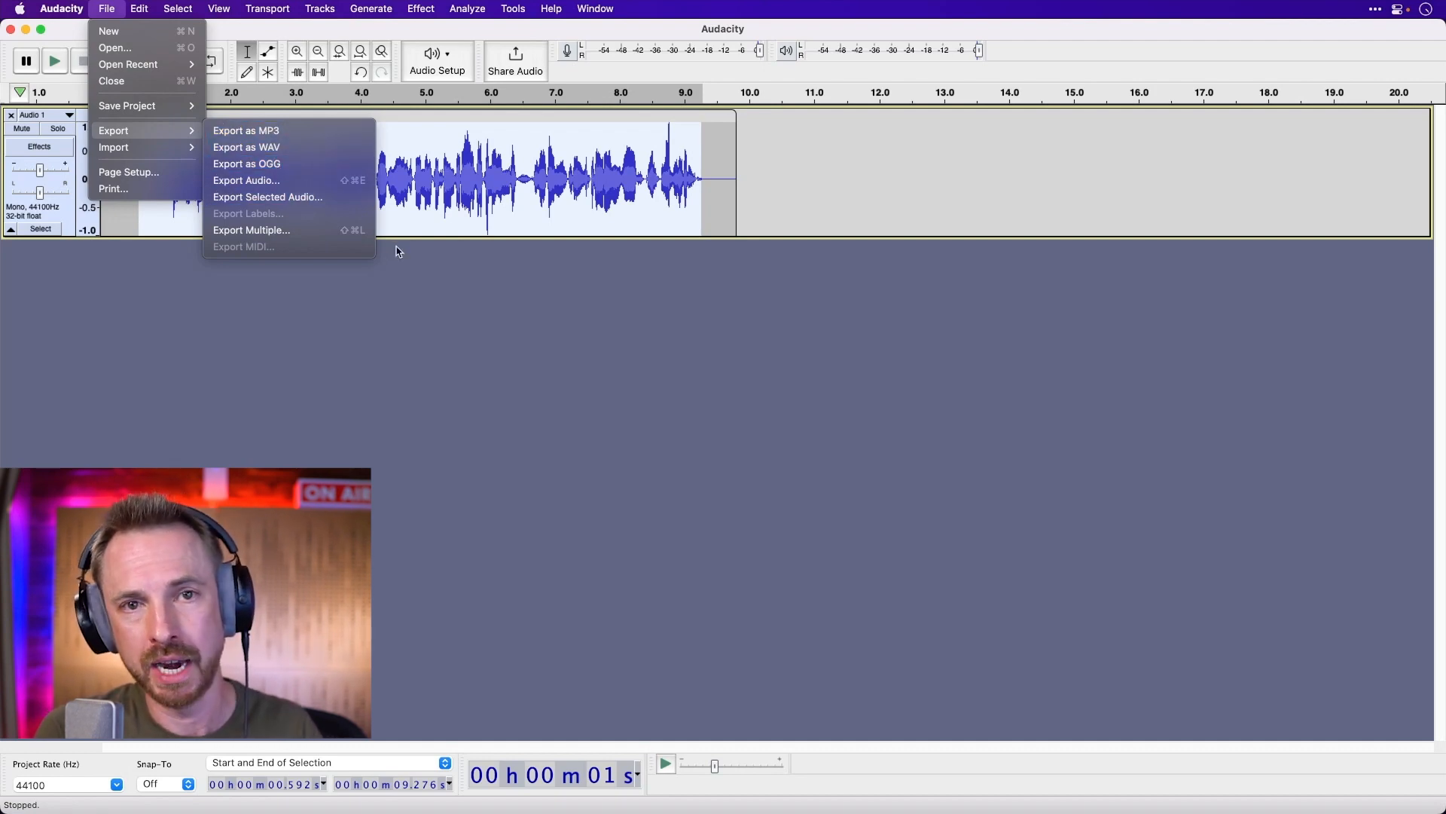
pyautogui.moveTo(620, 317)
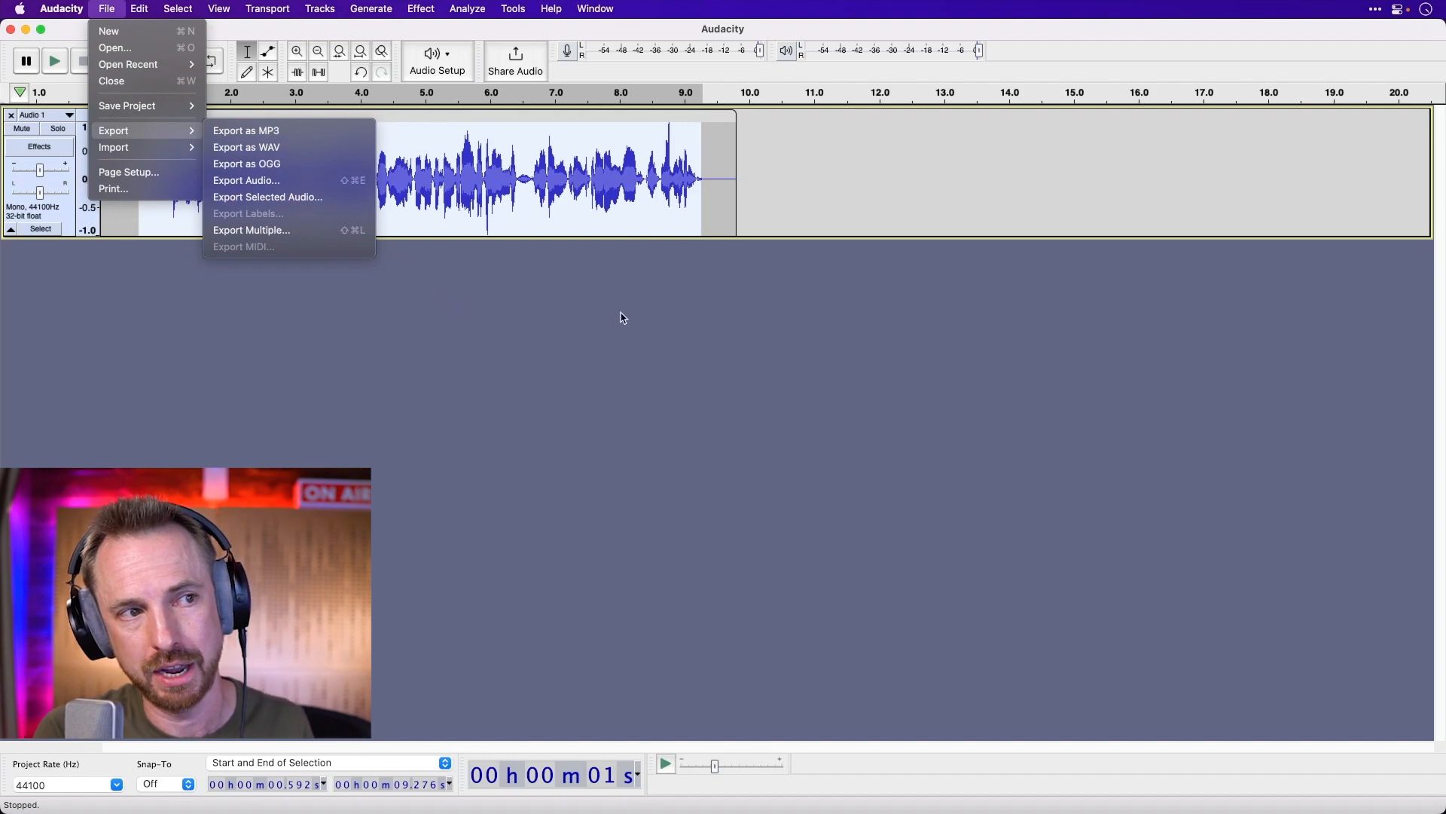
pyautogui.moveTo(584, 306)
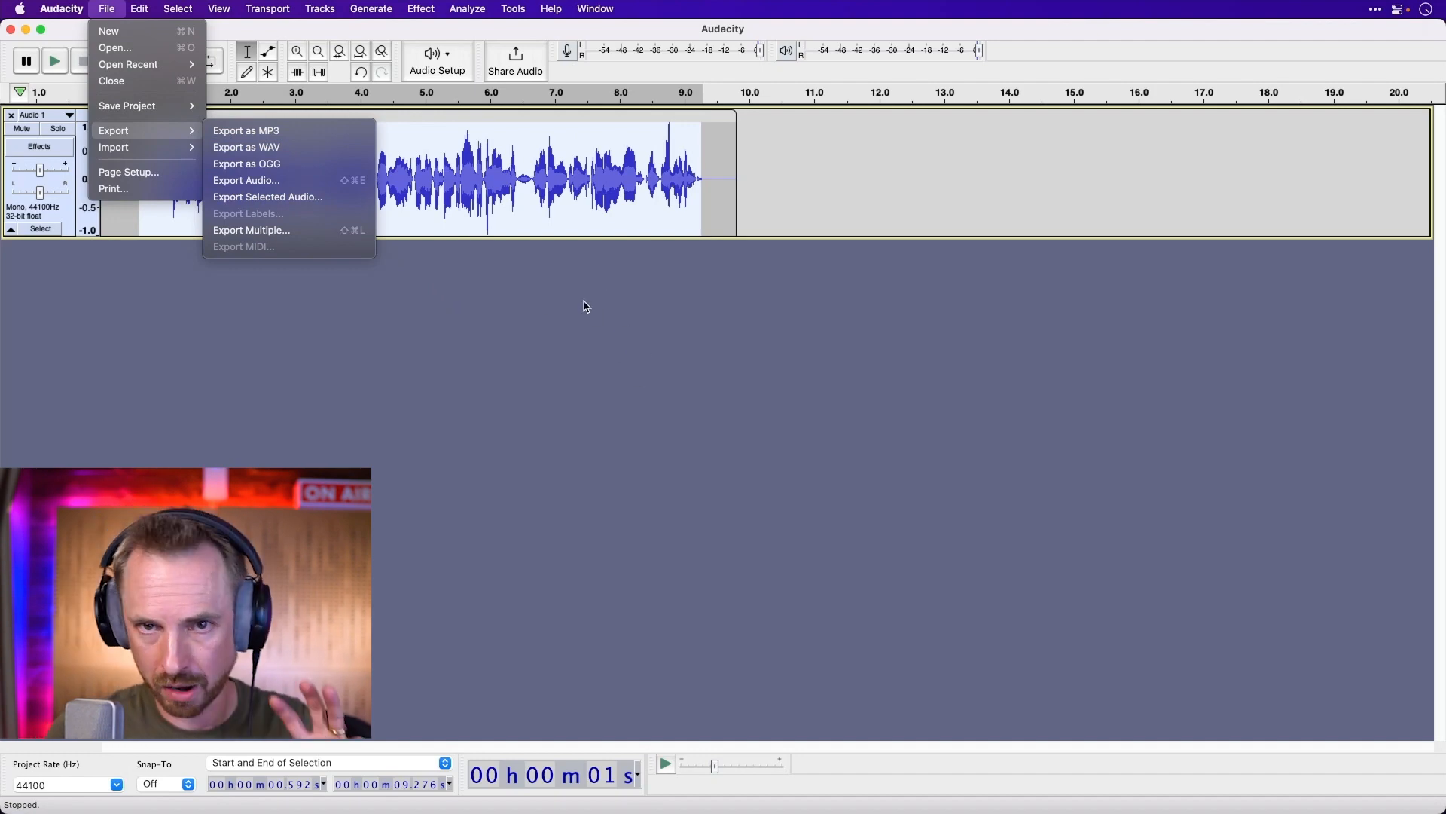